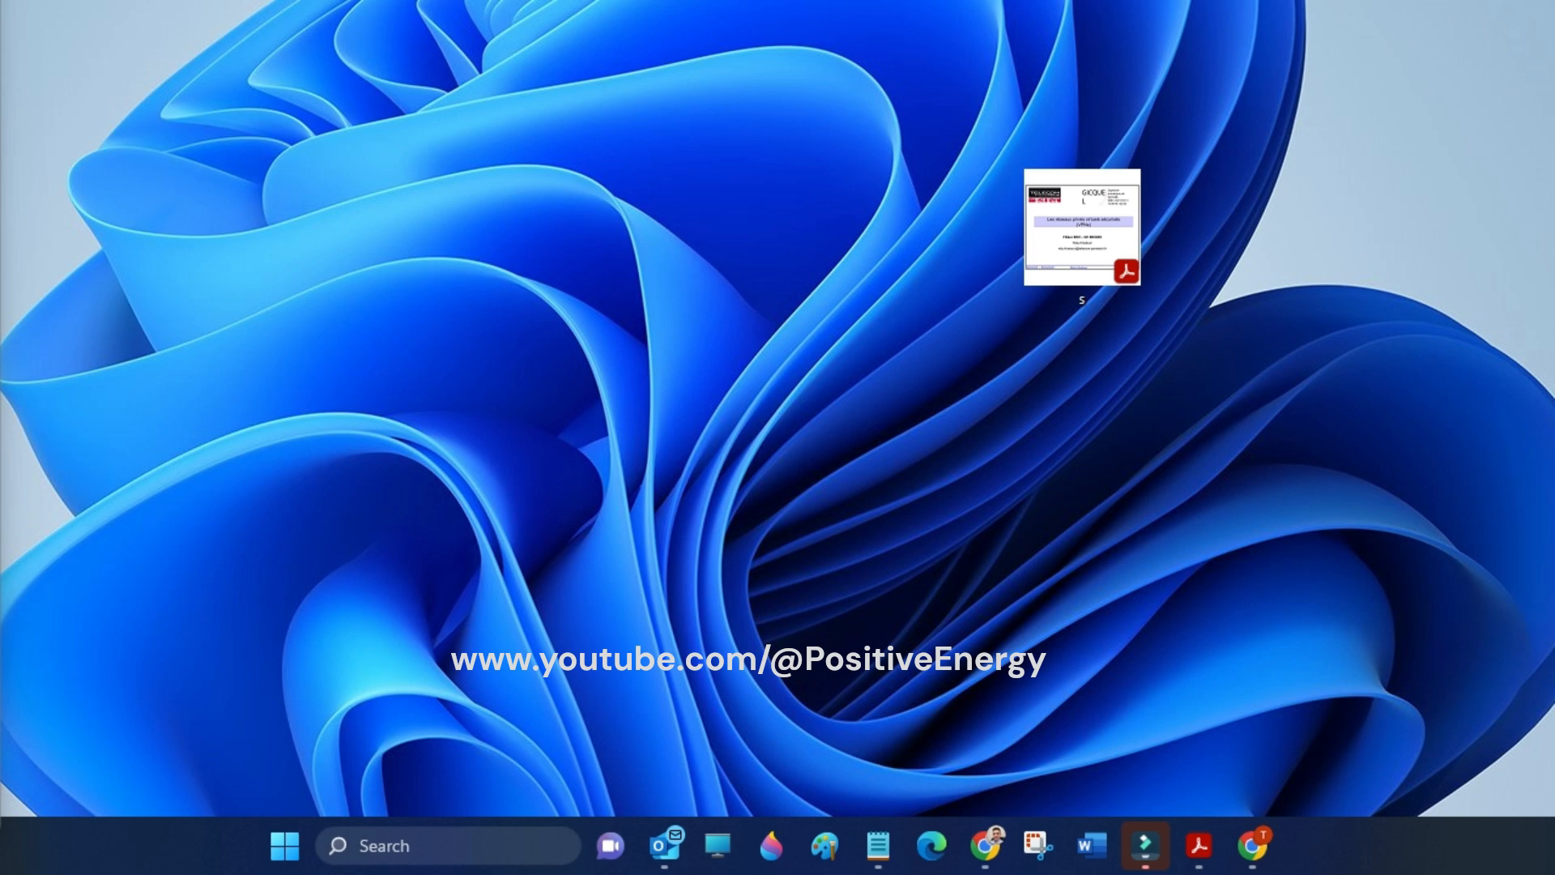
{"action": "mouse_move", "coordinate": [912, 280]}
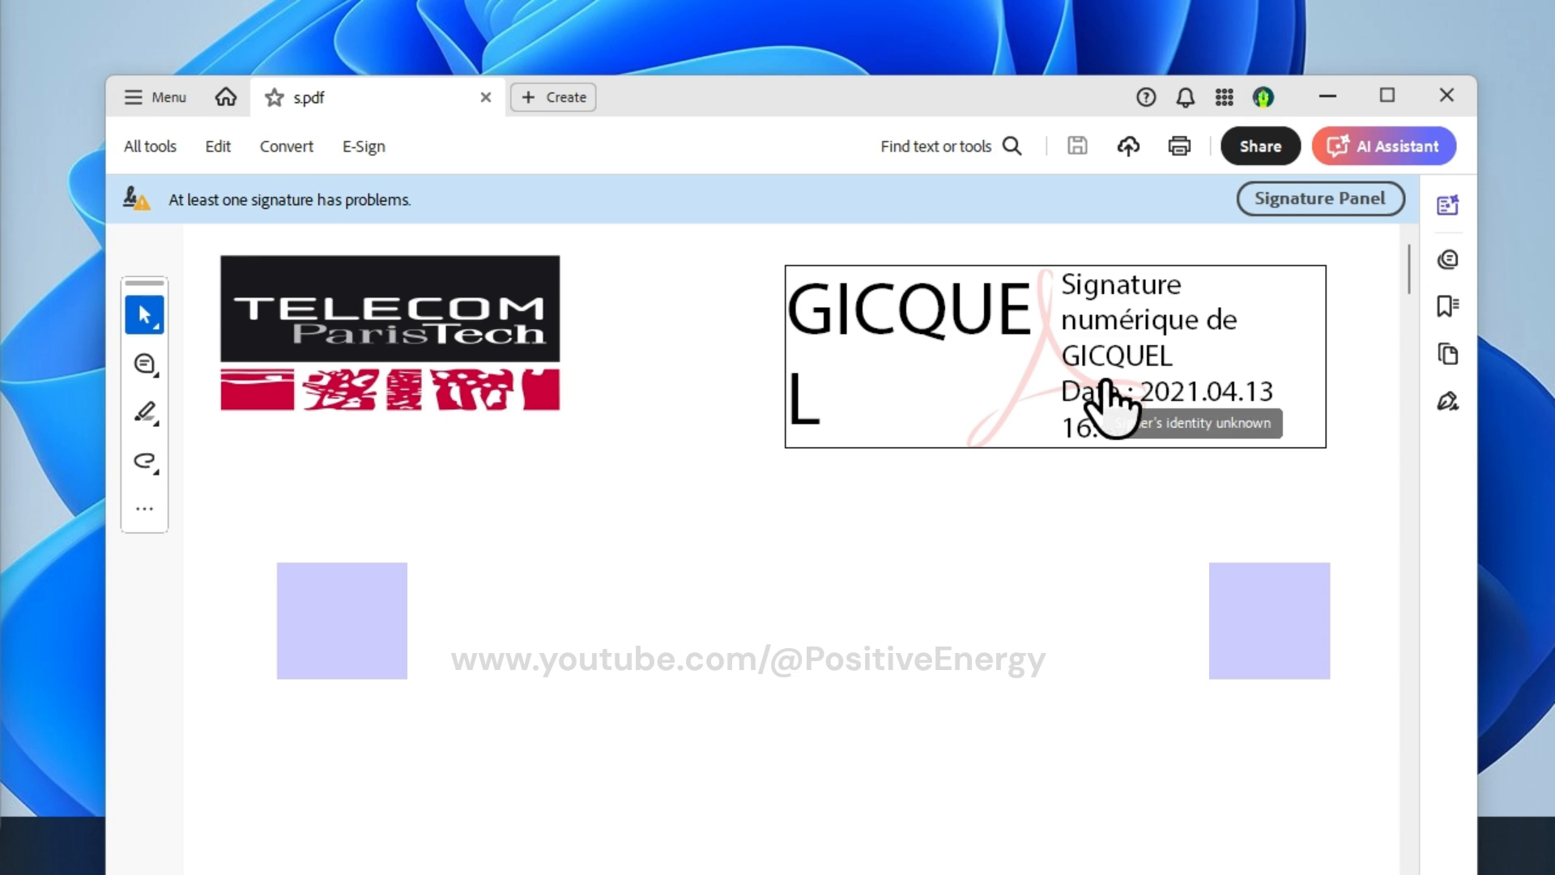
{"action": "mouse_move", "coordinate": [1080, 383]}
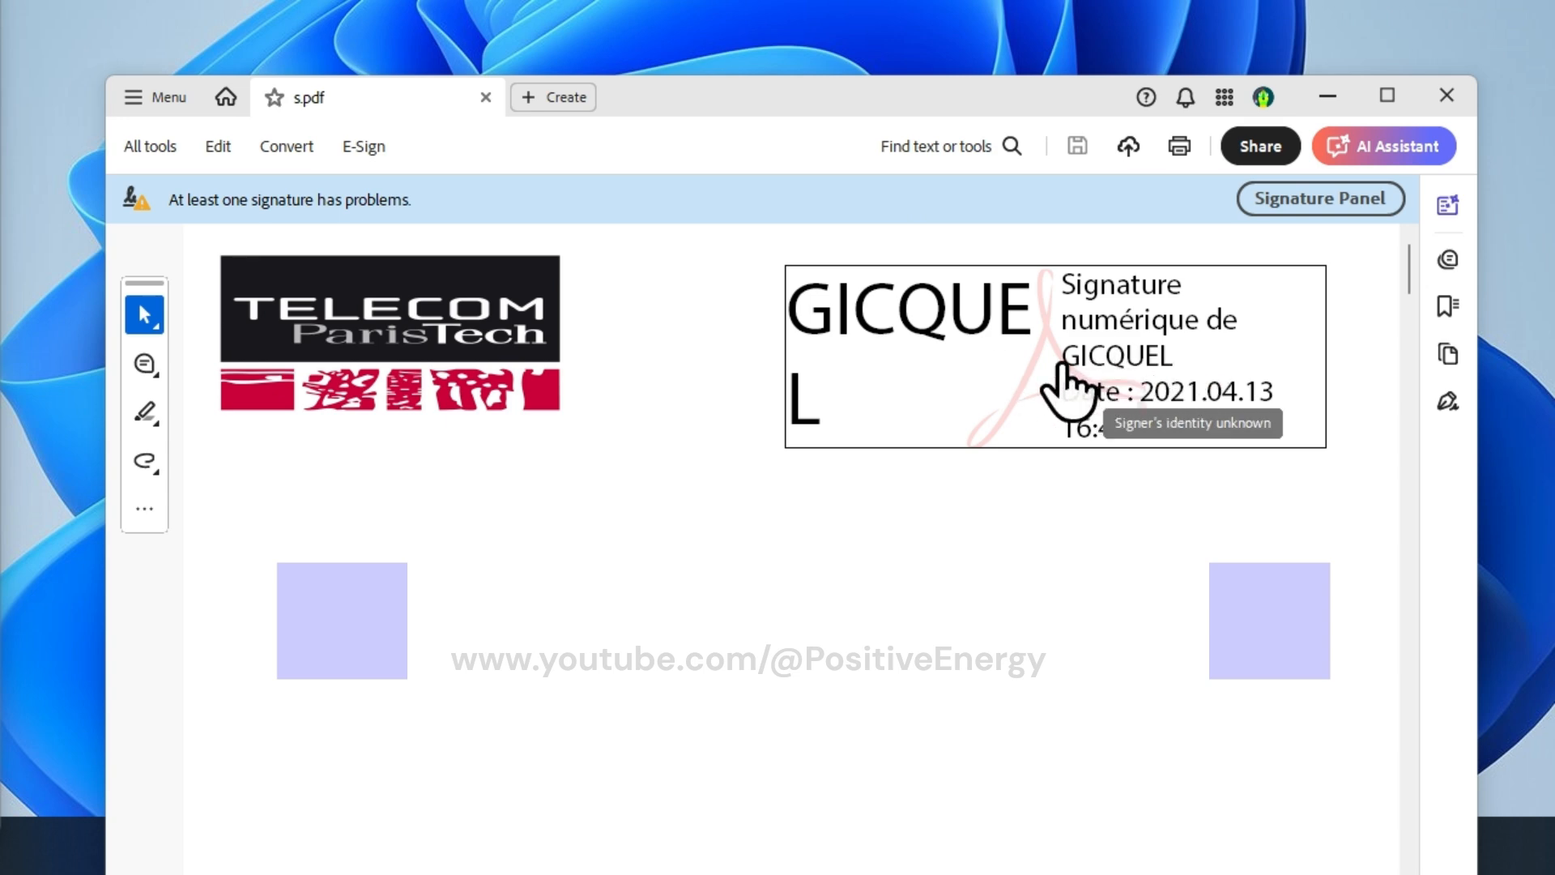
{"action": "mouse_move", "coordinate": [313, 193]}
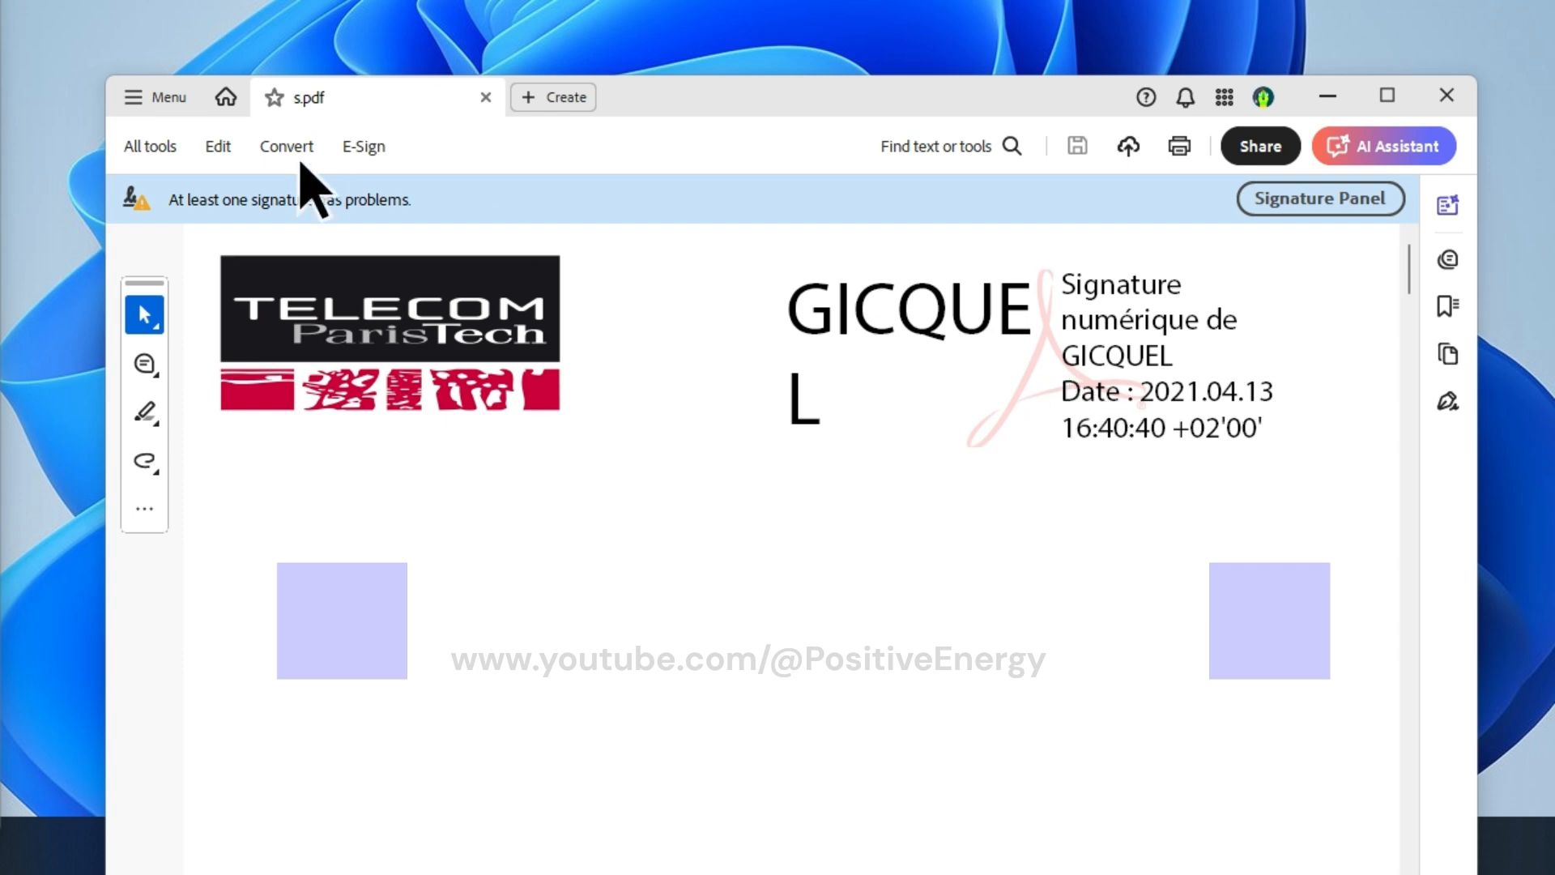
{"action": "mouse_move", "coordinate": [248, 243]}
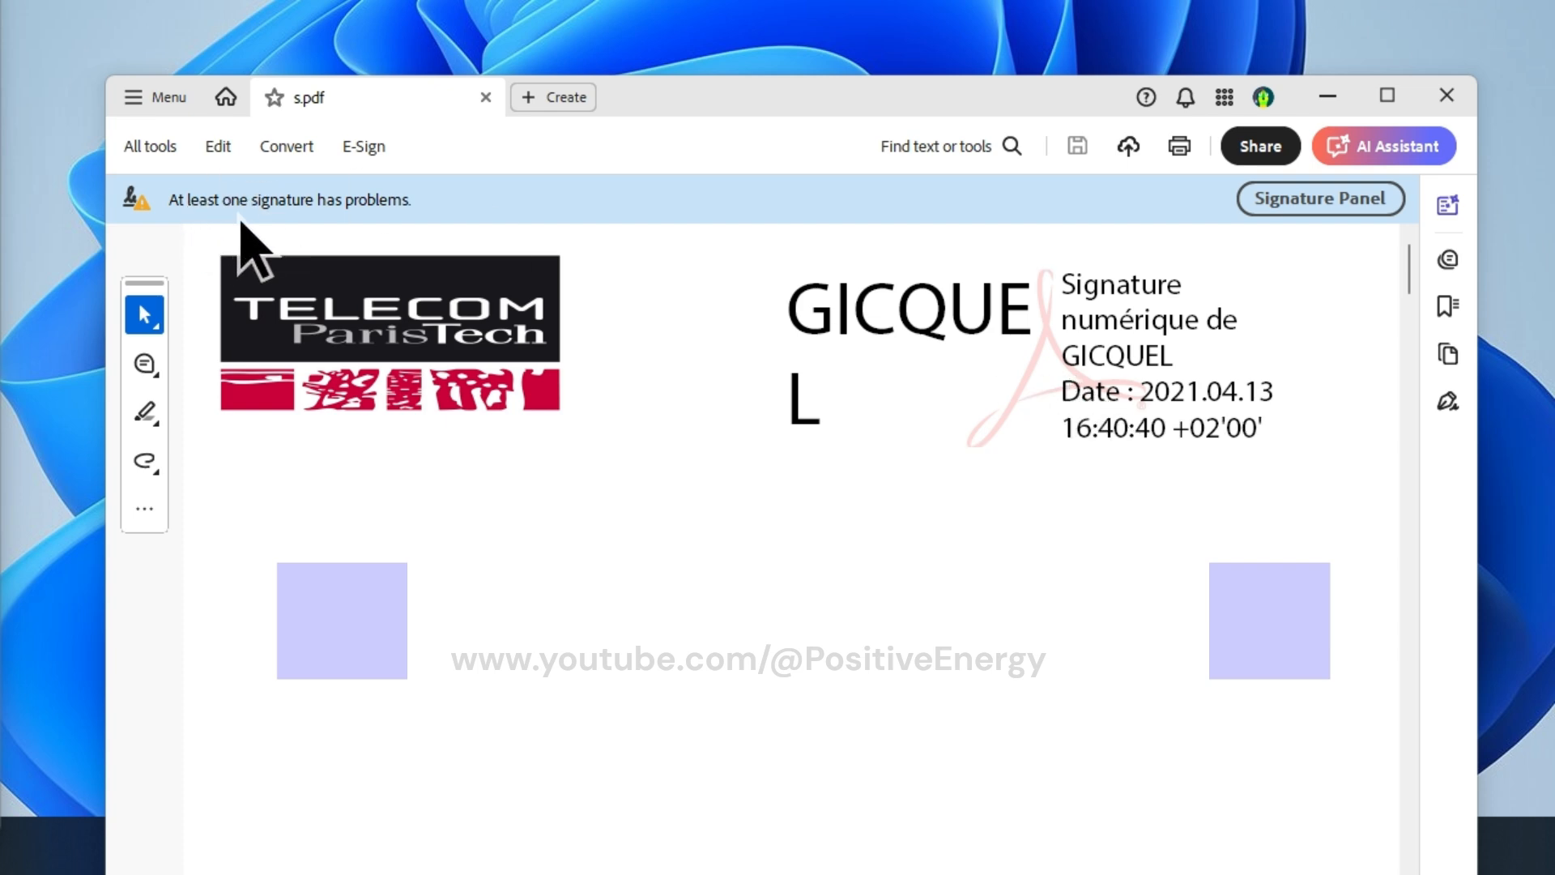
{"action": "mouse_move", "coordinate": [374, 247]}
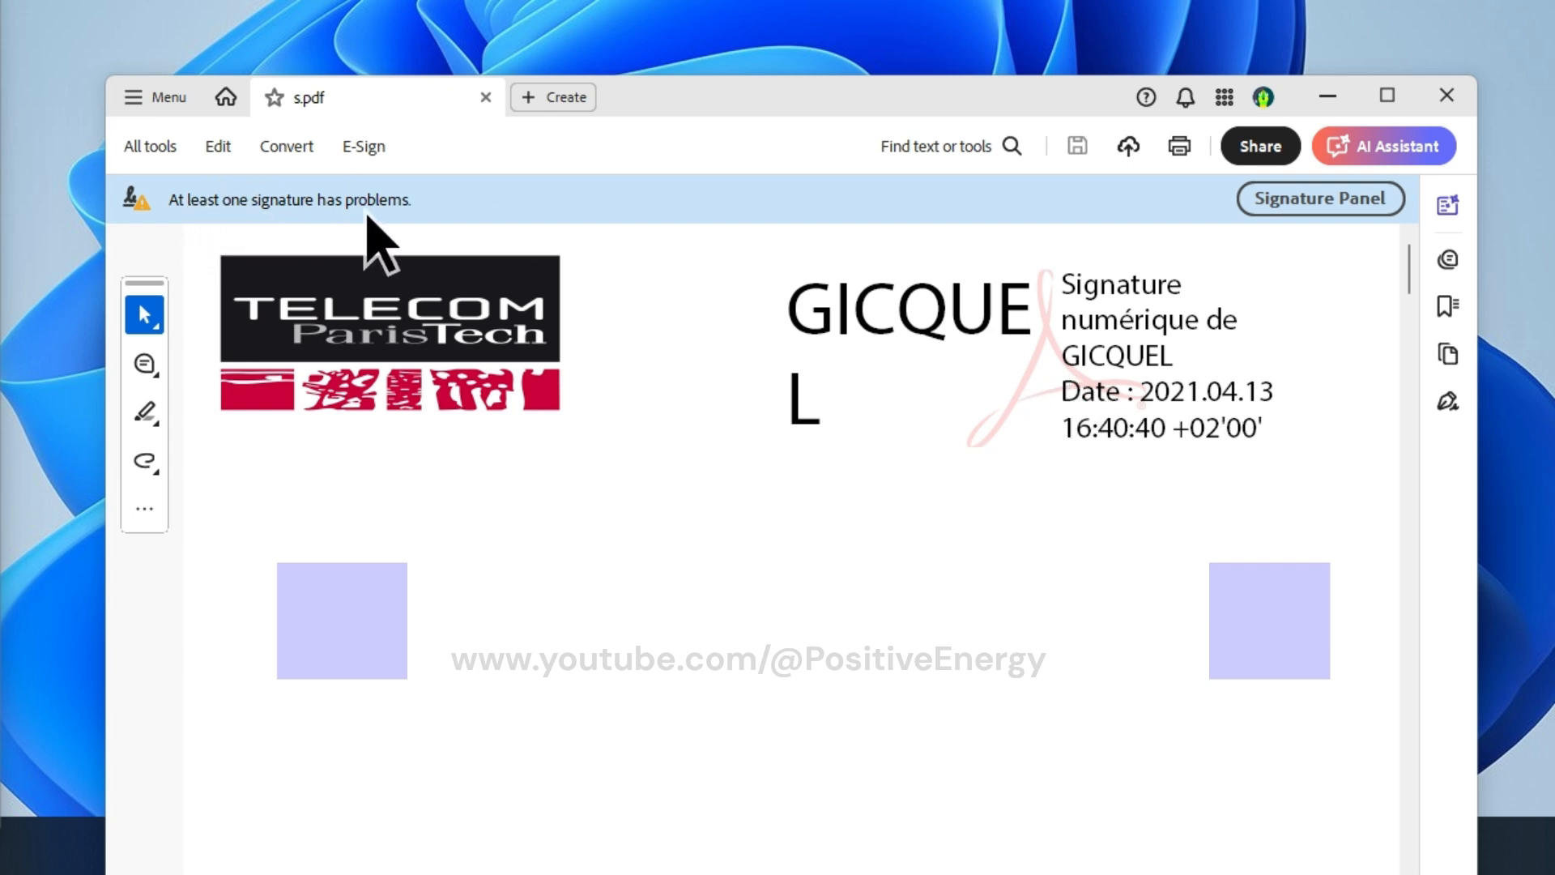
{"action": "mouse_move", "coordinate": [267, 159]}
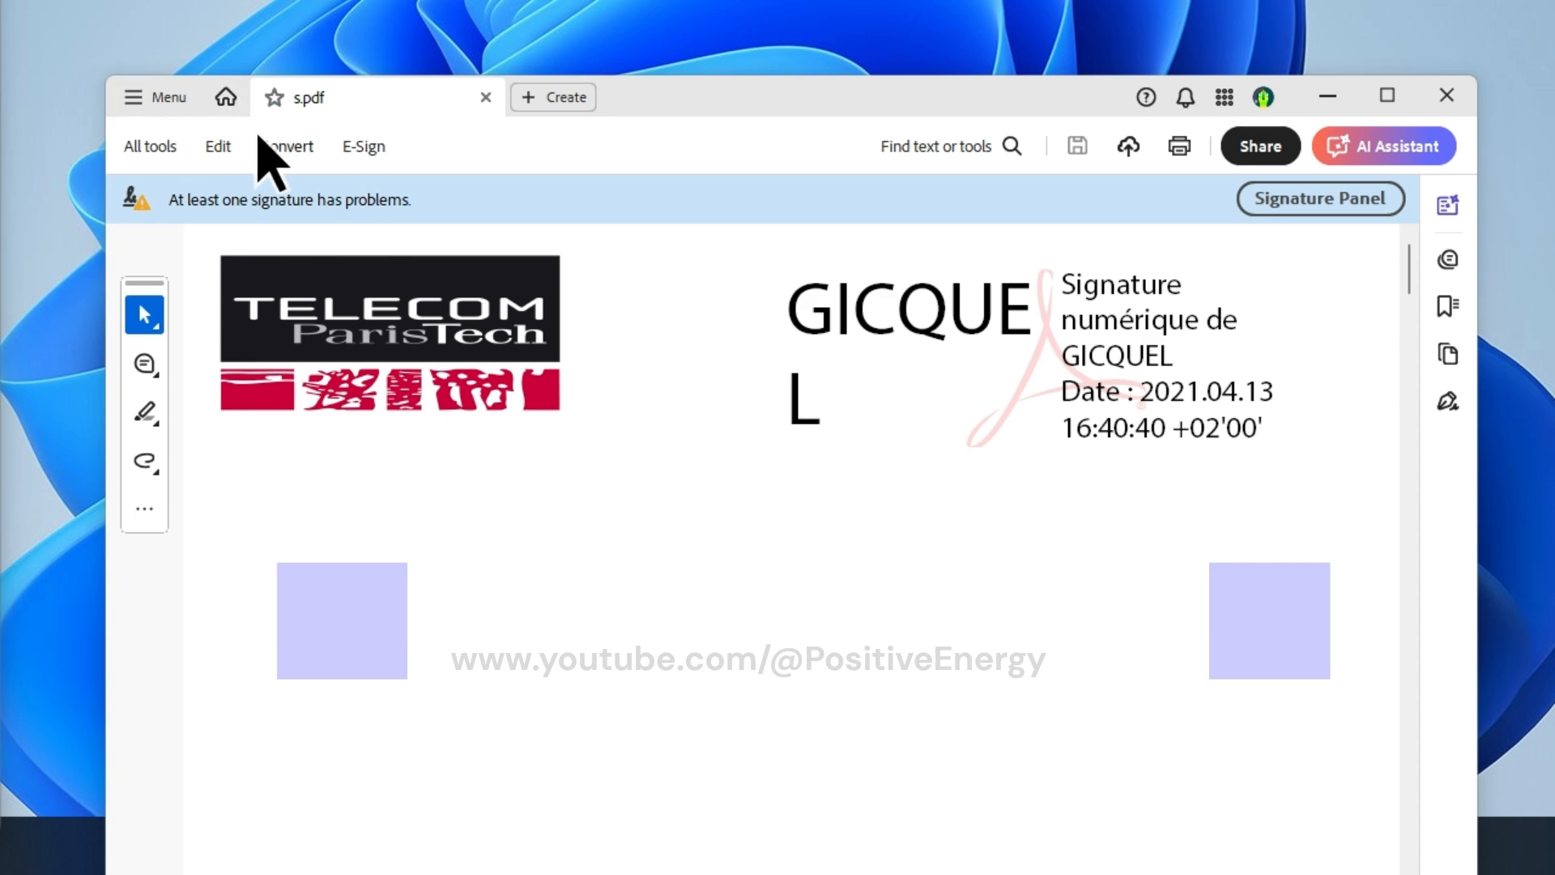
{"action": "mouse_move", "coordinate": [235, 8]}
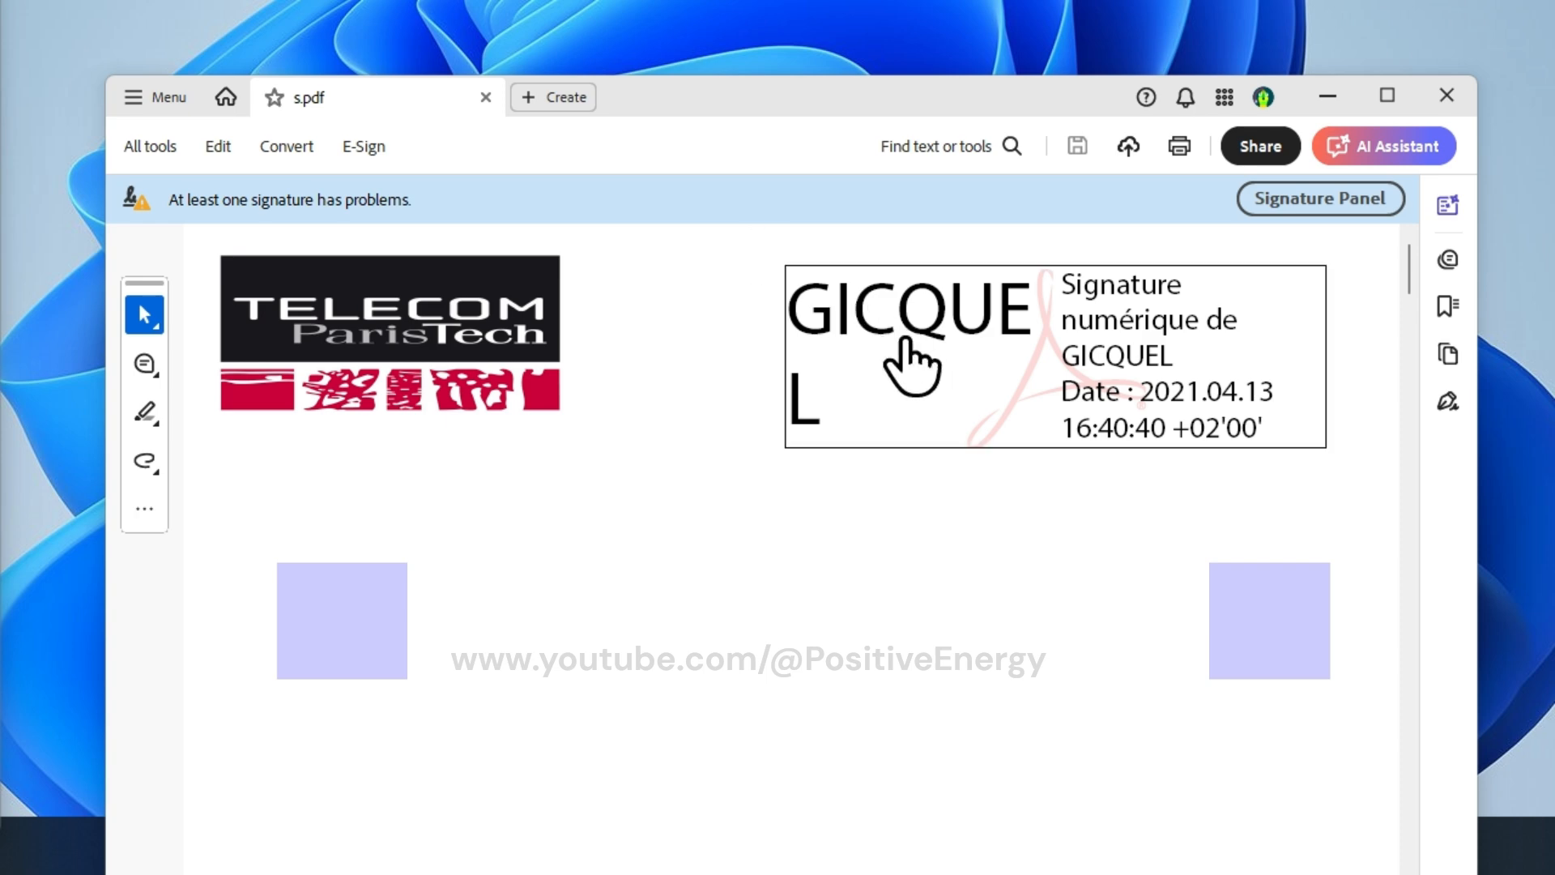
{"action": "mouse_move", "coordinate": [968, 411]}
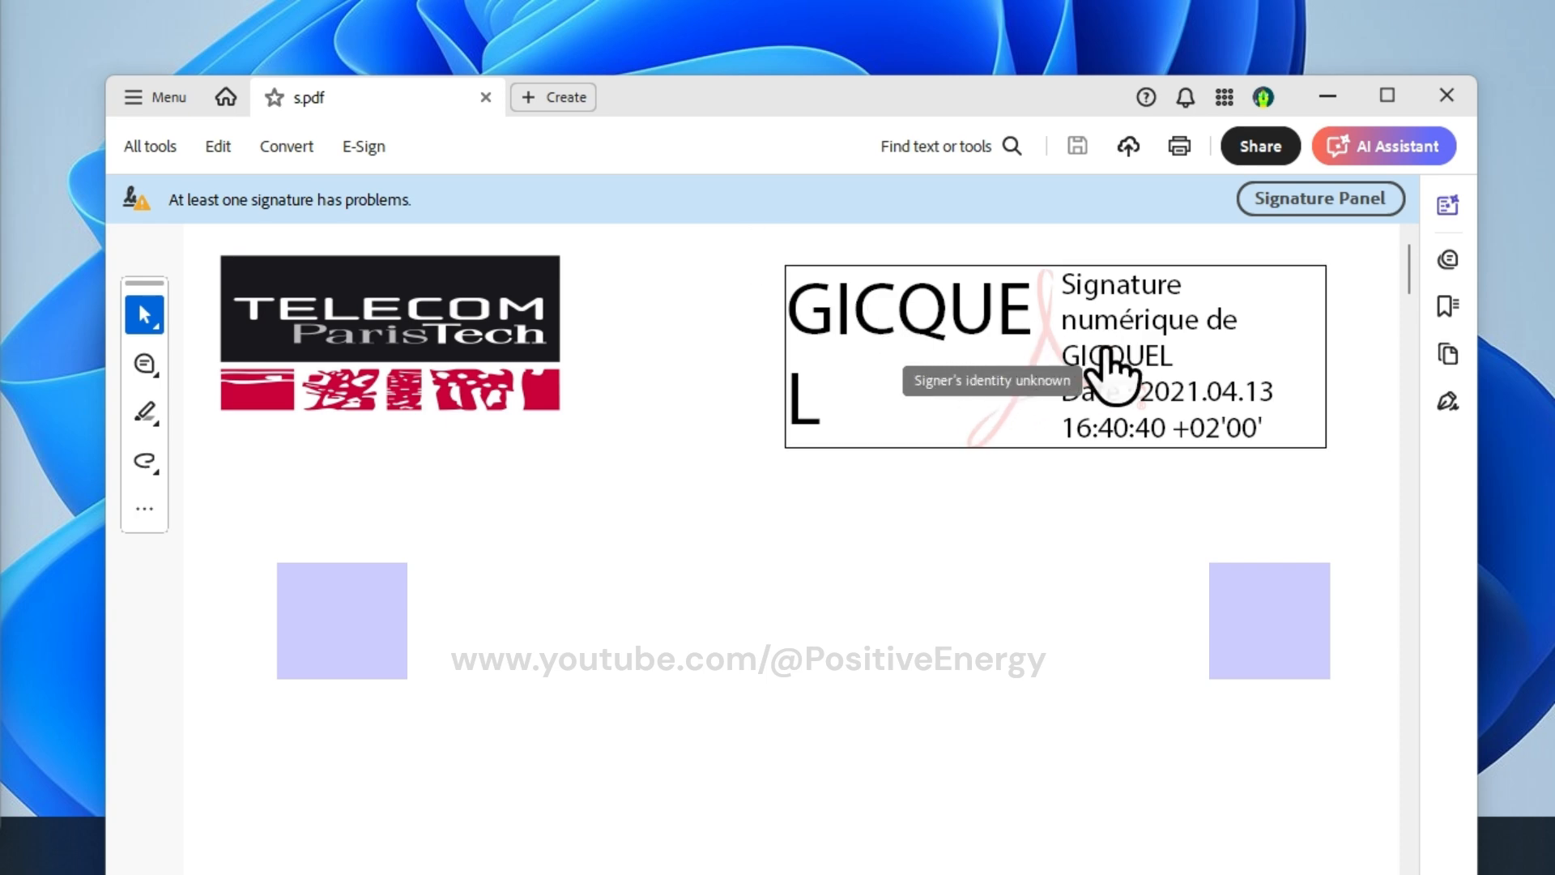
{"action": "mouse_move", "coordinate": [1066, 342]}
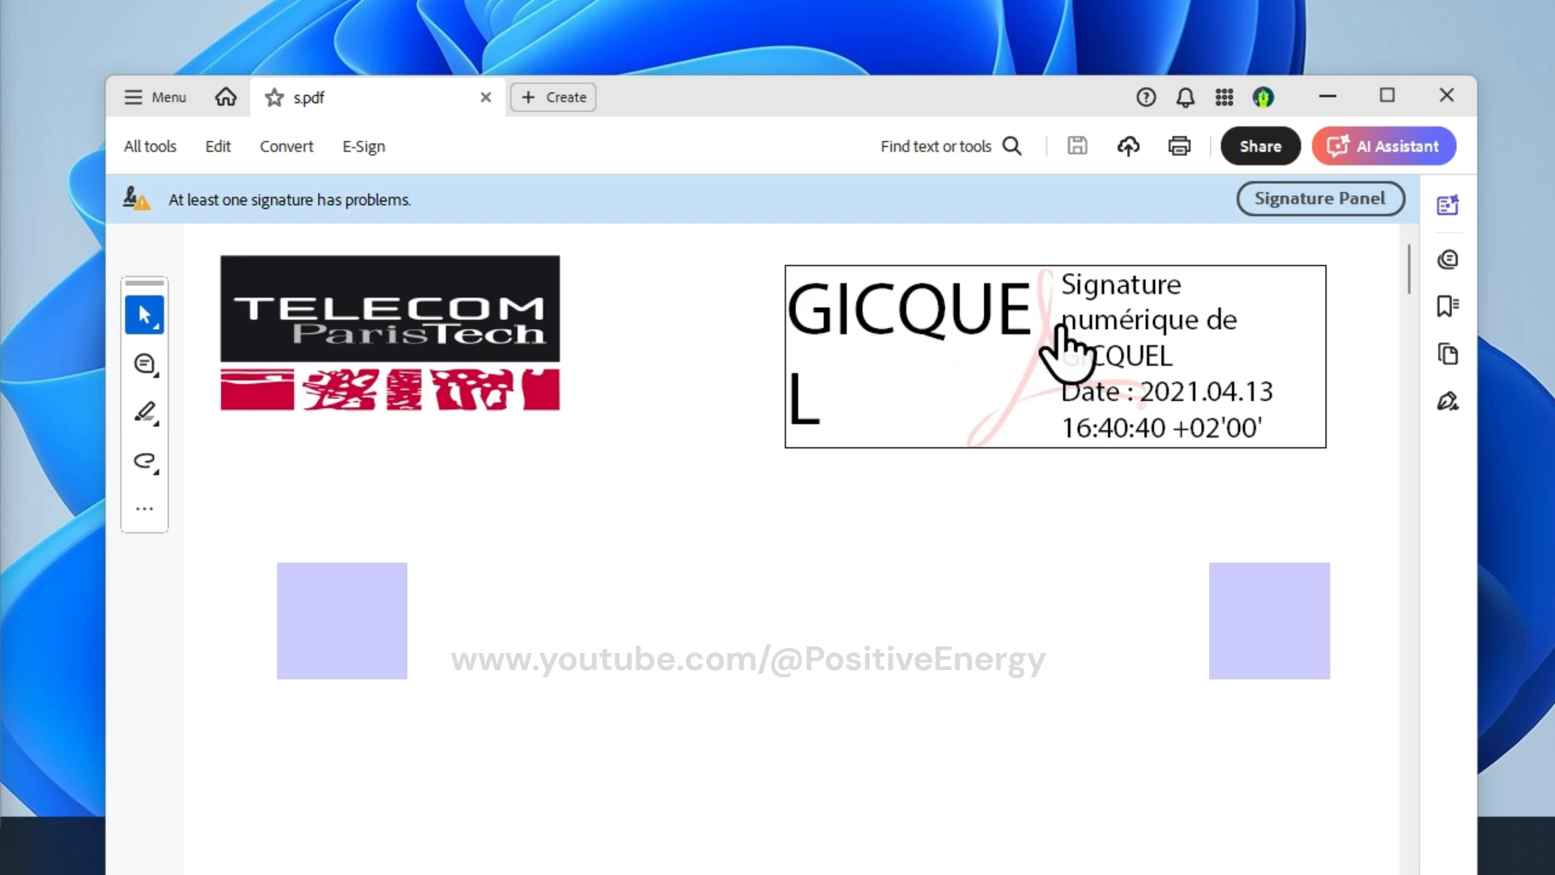
- Show the signer's certificate from the signature field's Signature Properties
{"action": "left_click", "coordinate": [1051, 354]}
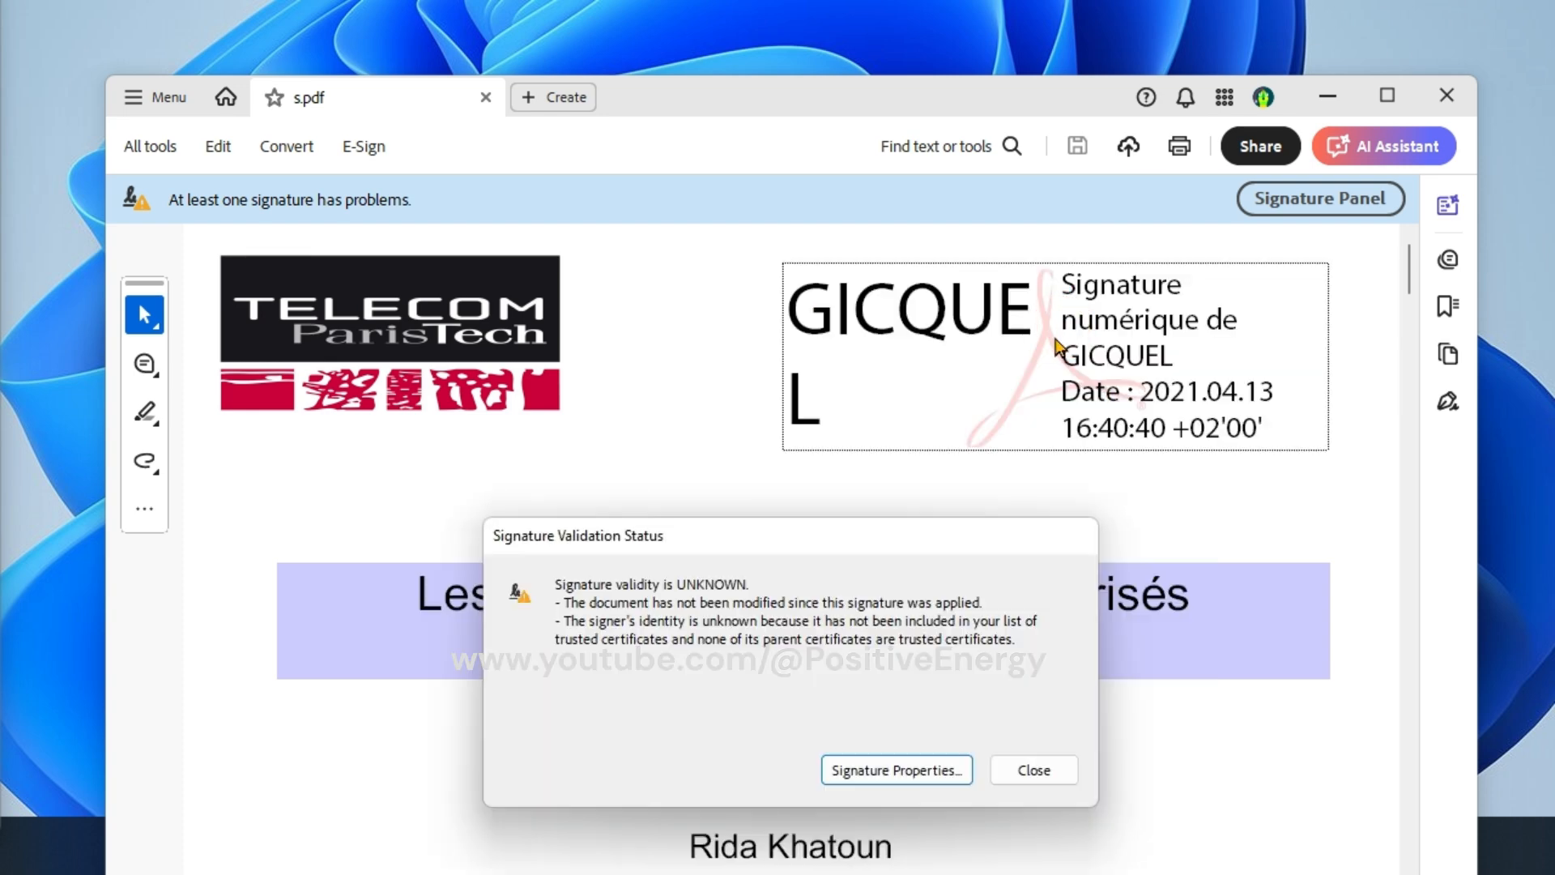
{"action": "mouse_move", "coordinate": [1014, 543]}
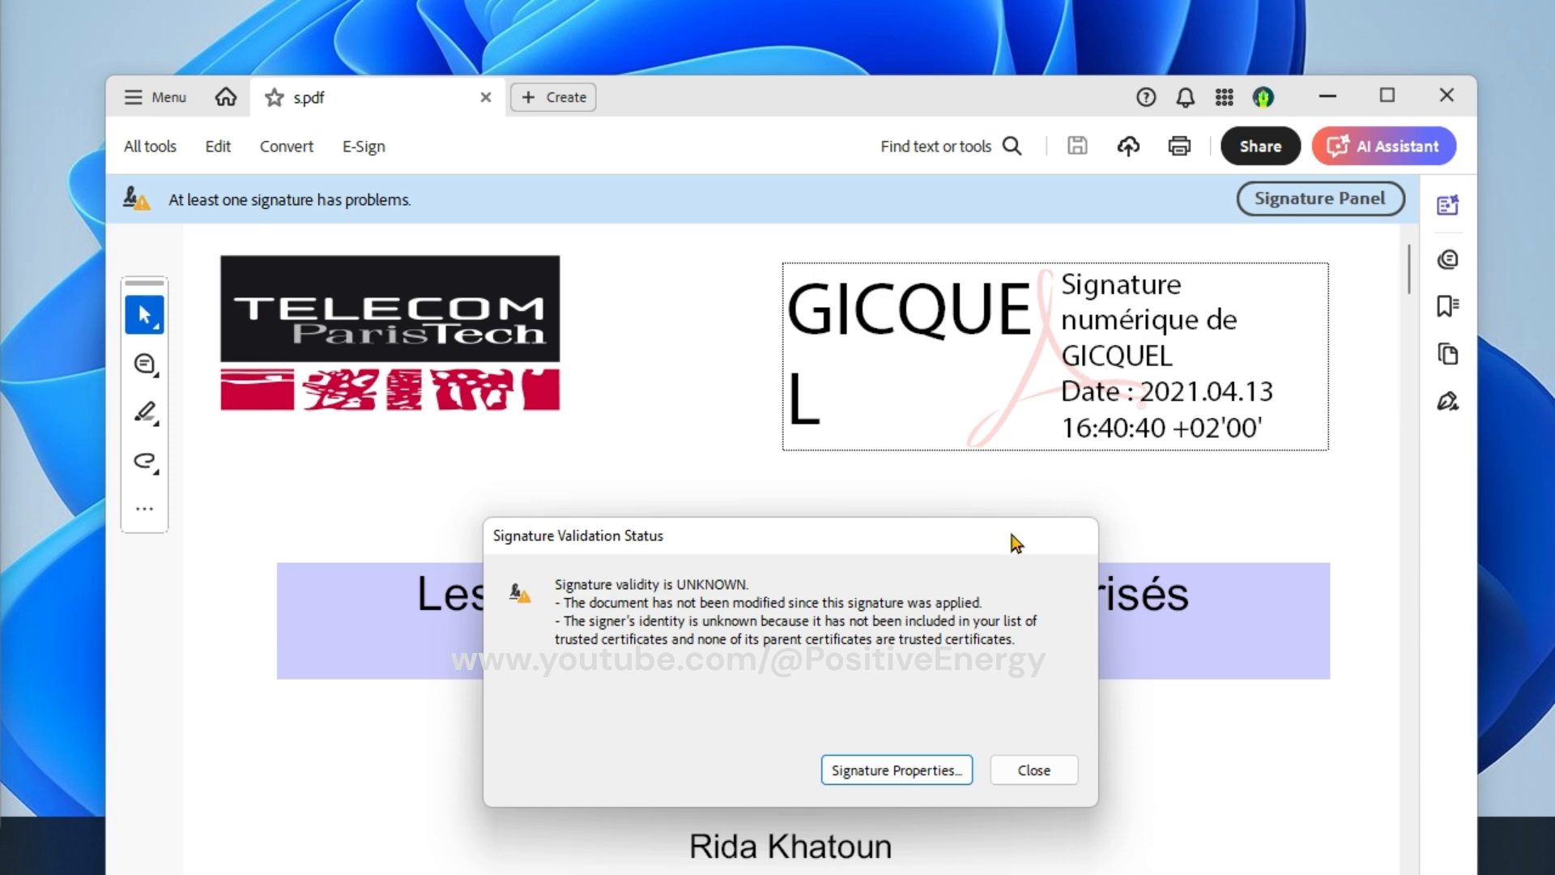
{"action": "mouse_move", "coordinate": [896, 770]}
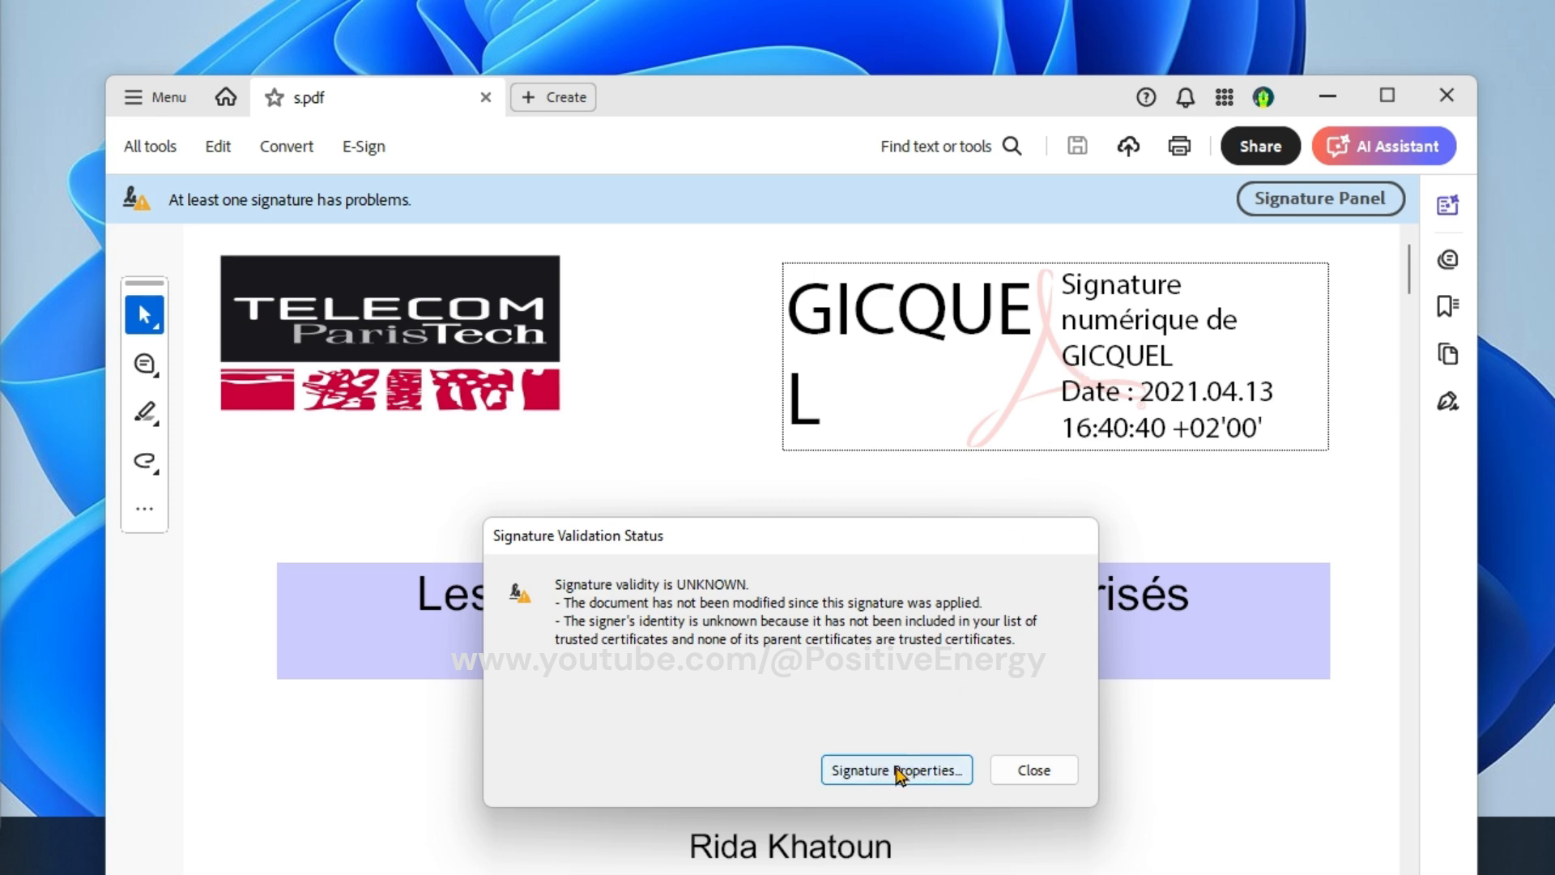
{"action": "left_click", "coordinate": [896, 770]}
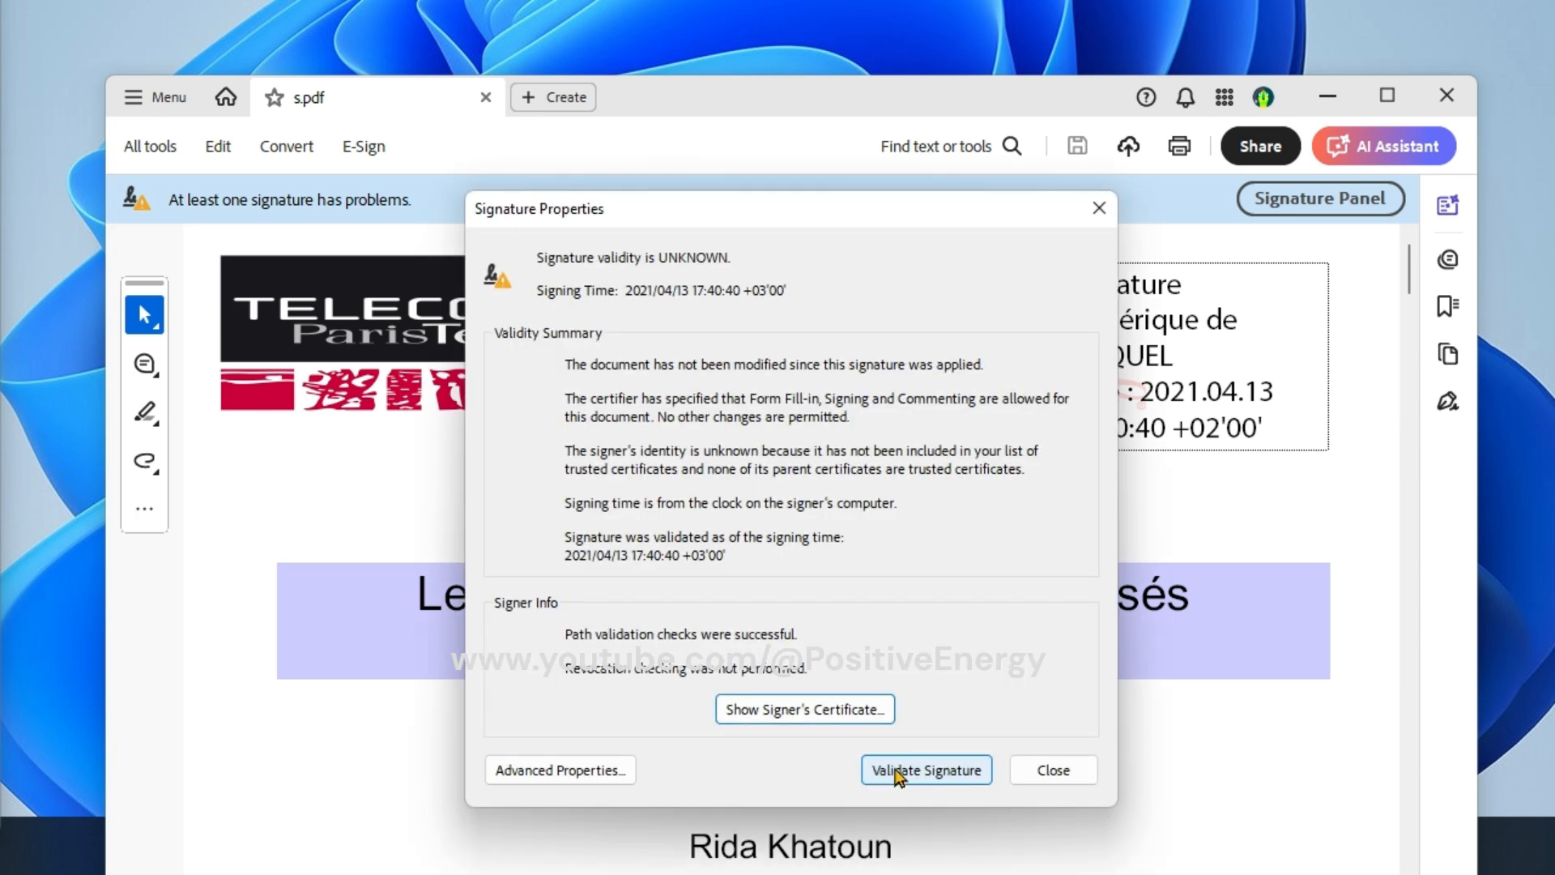
{"action": "mouse_move", "coordinate": [821, 209]}
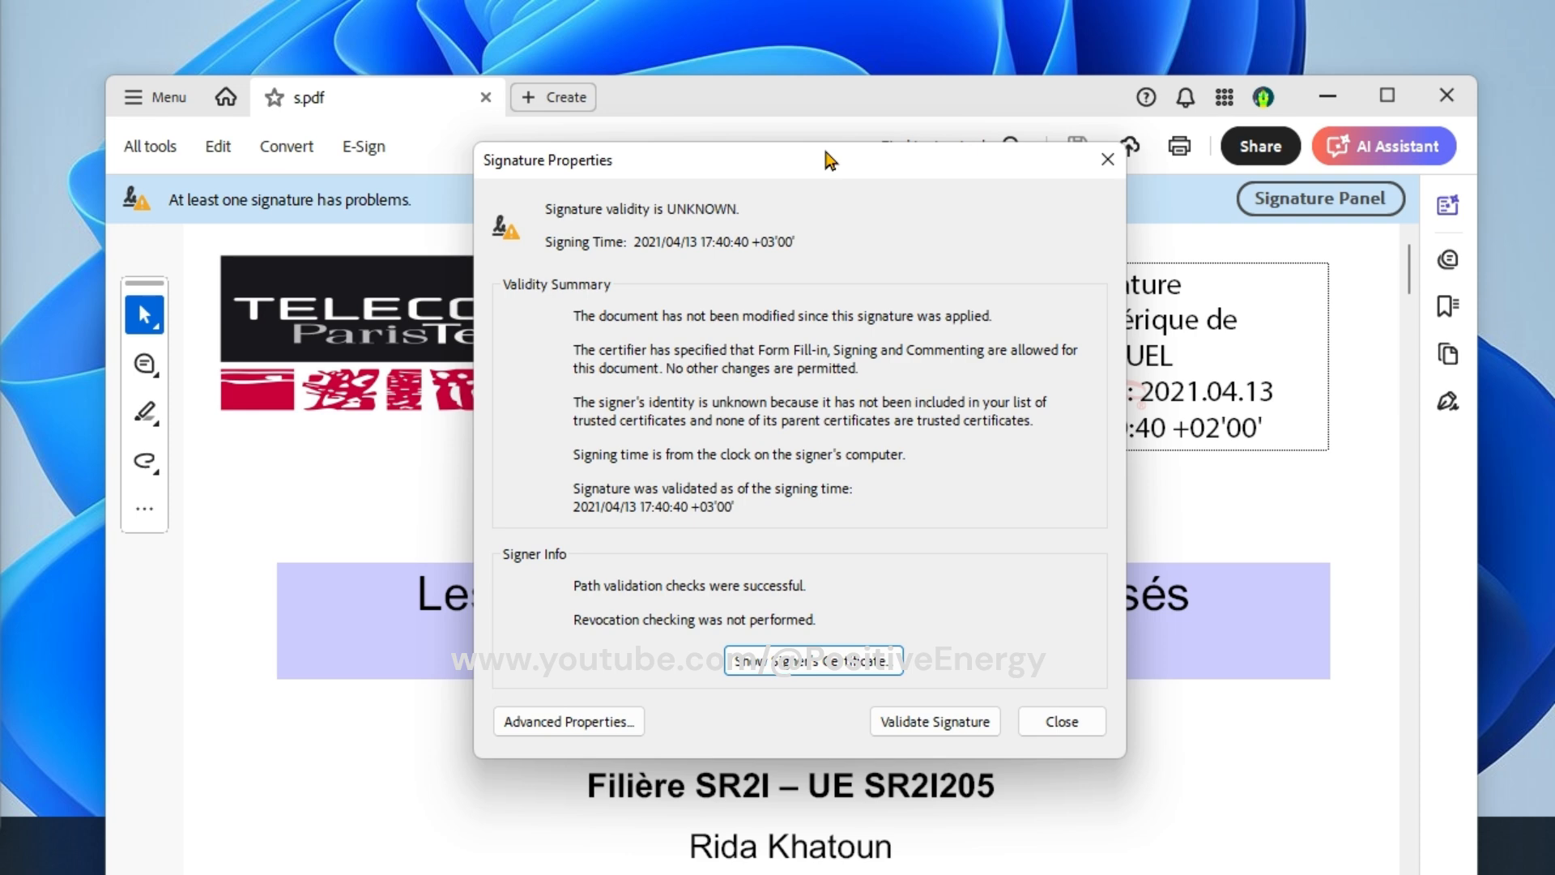
{"action": "mouse_move", "coordinate": [856, 149]}
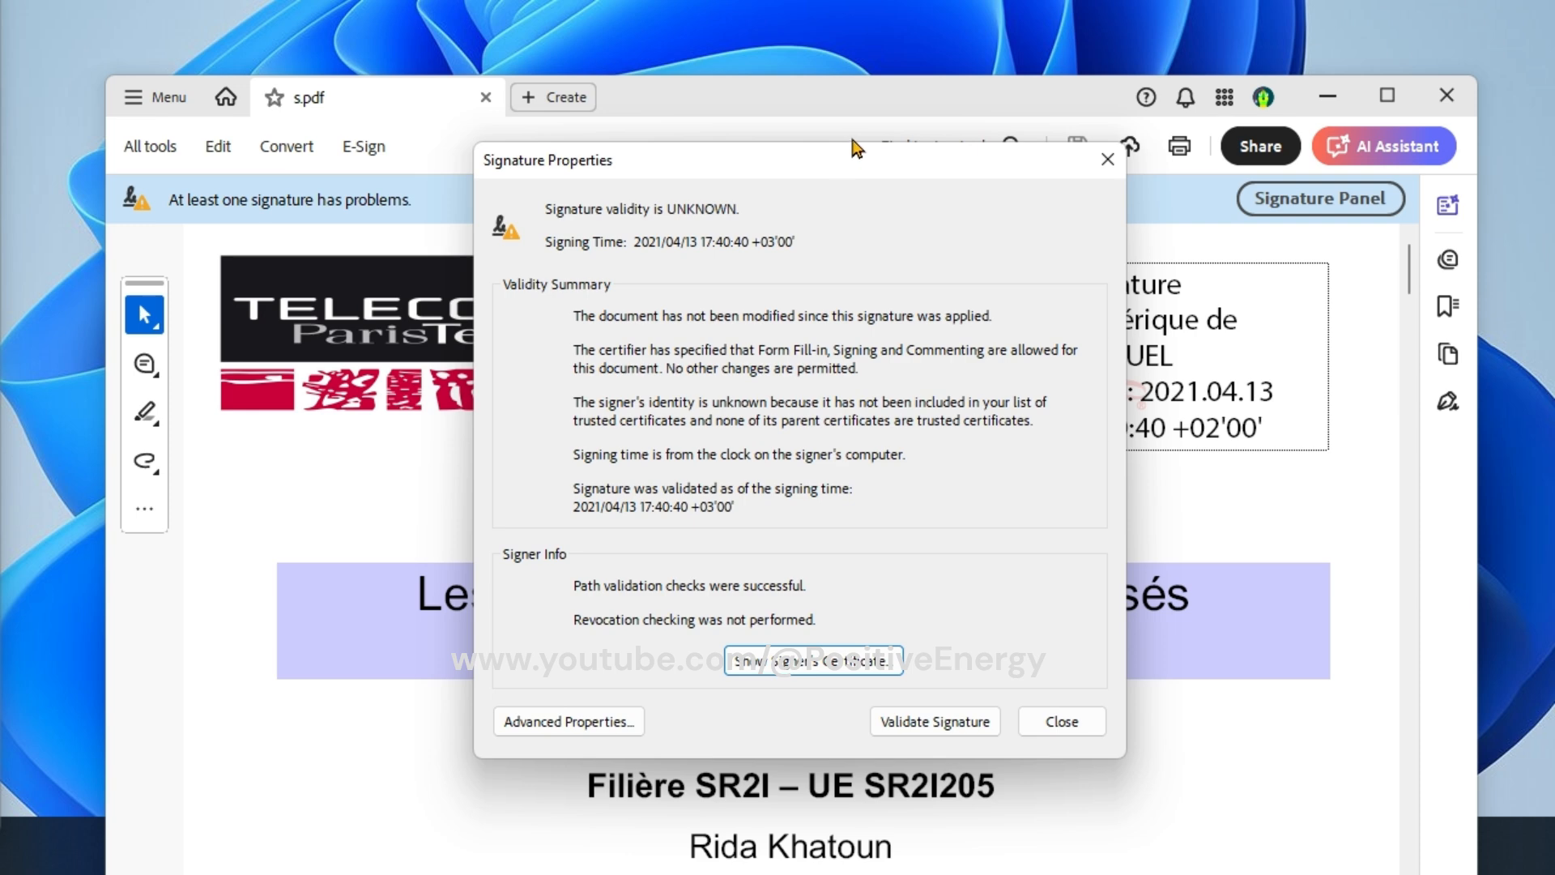
{"action": "mouse_move", "coordinate": [713, 544]}
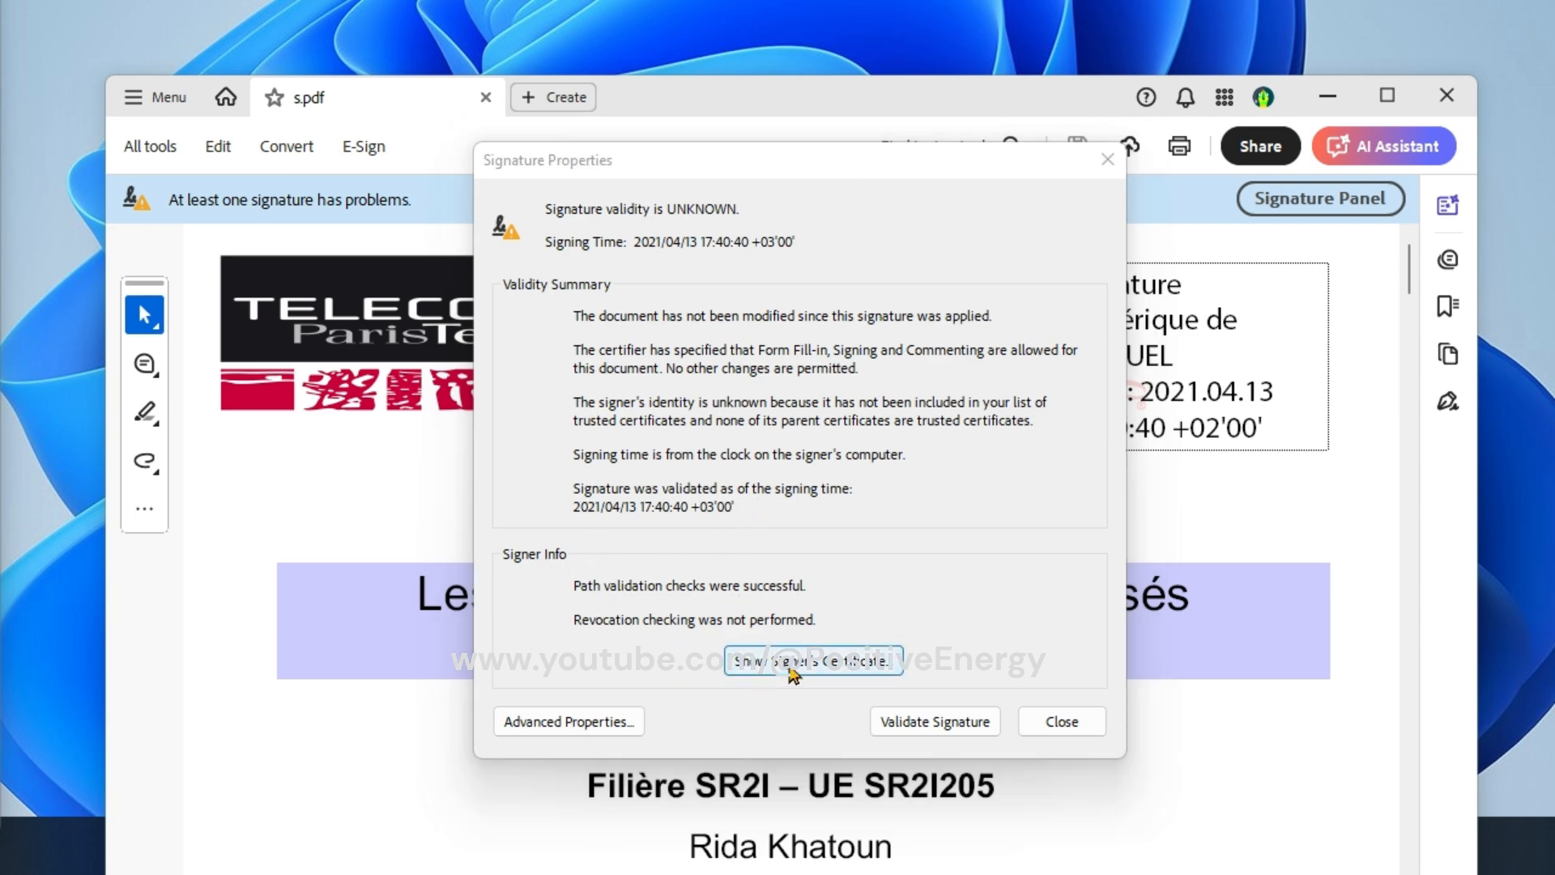
{"action": "left_click", "coordinate": [813, 661]}
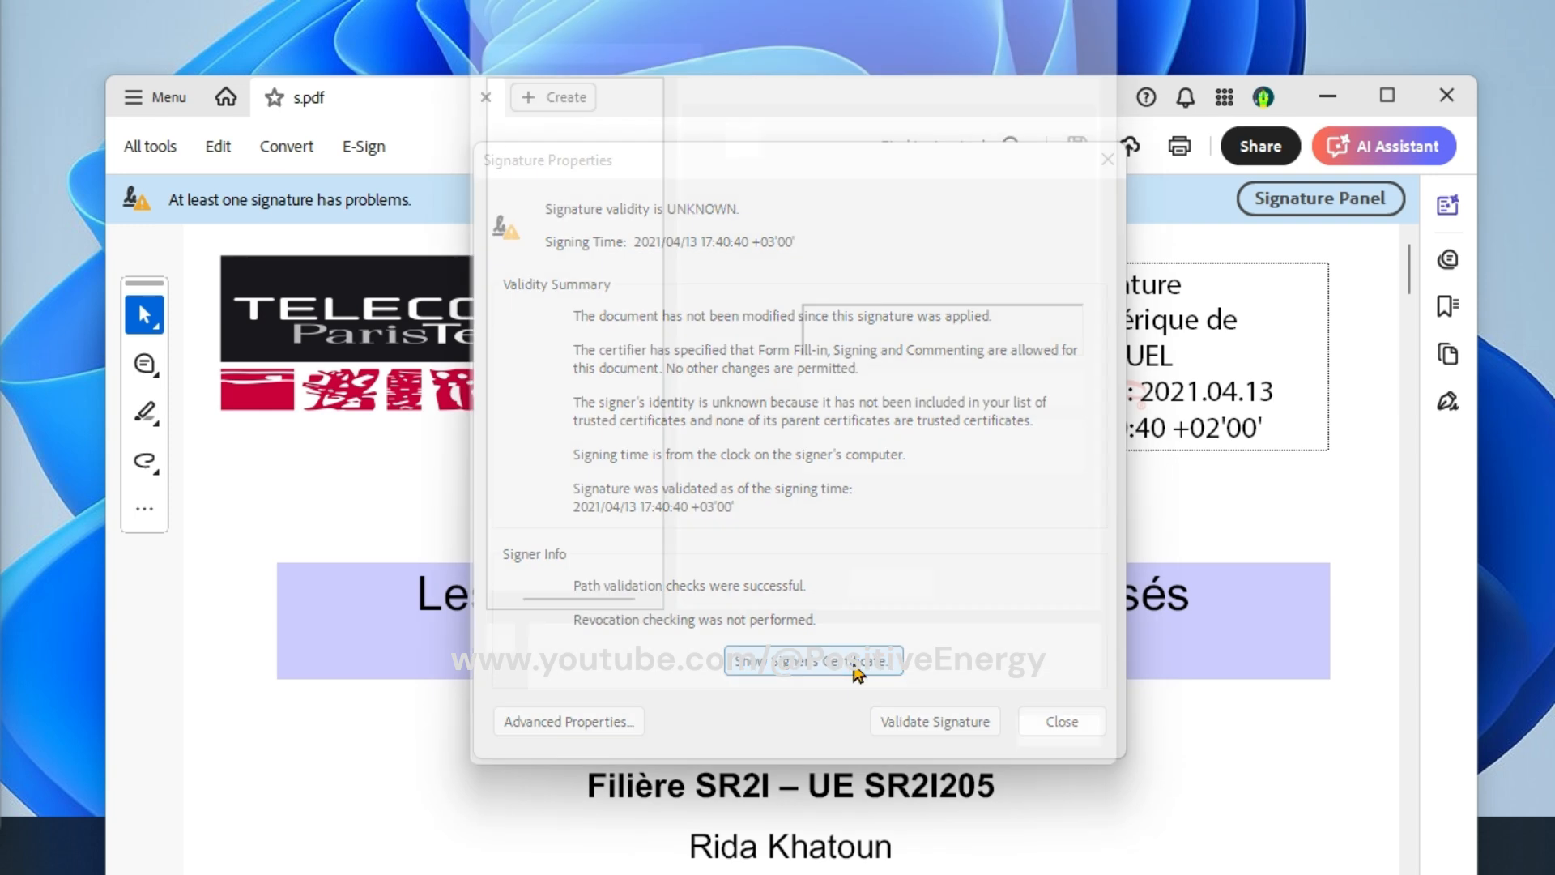
- In Certificate Viewer's Trust settings, start Add to Trusted Certificates for the self-signed signer
{"action": "left_click", "coordinate": [810, 661]}
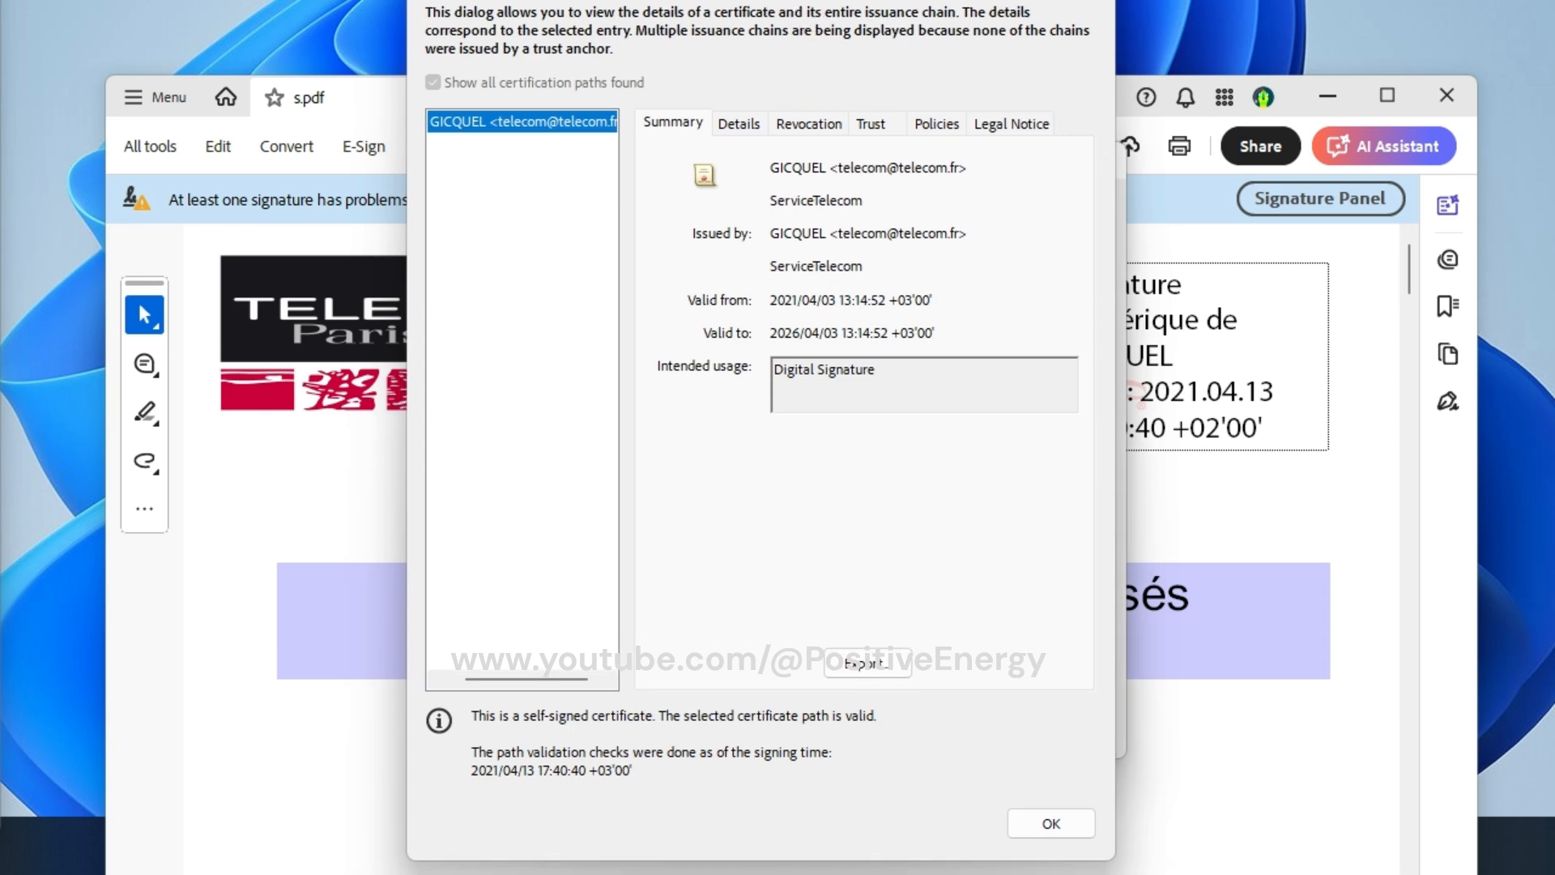
{"action": "mouse_move", "coordinate": [853, 146]}
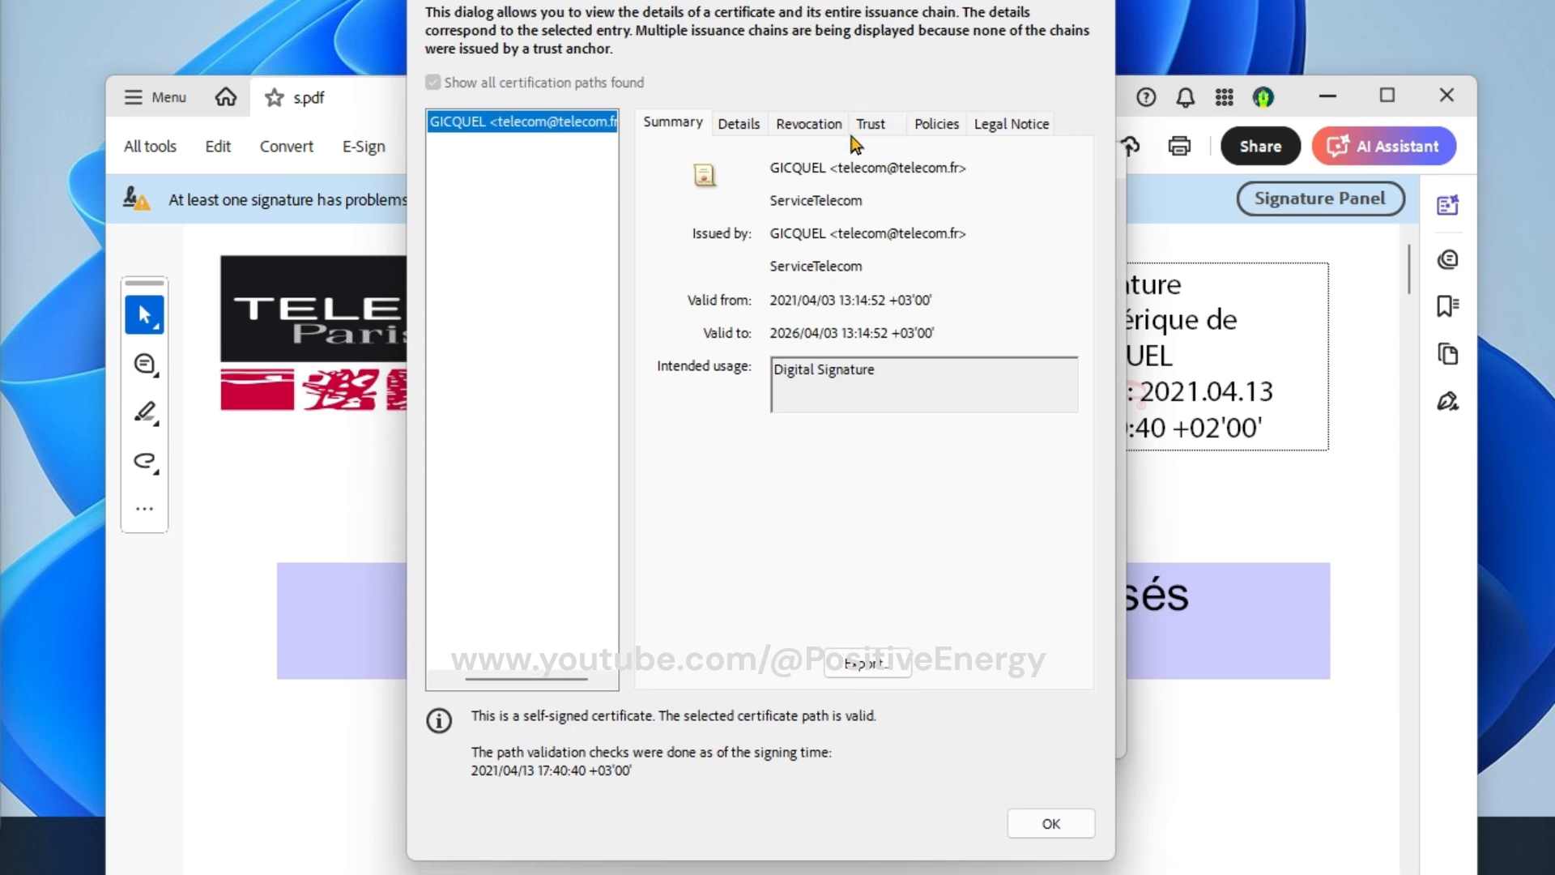
{"action": "mouse_move", "coordinate": [875, 134]}
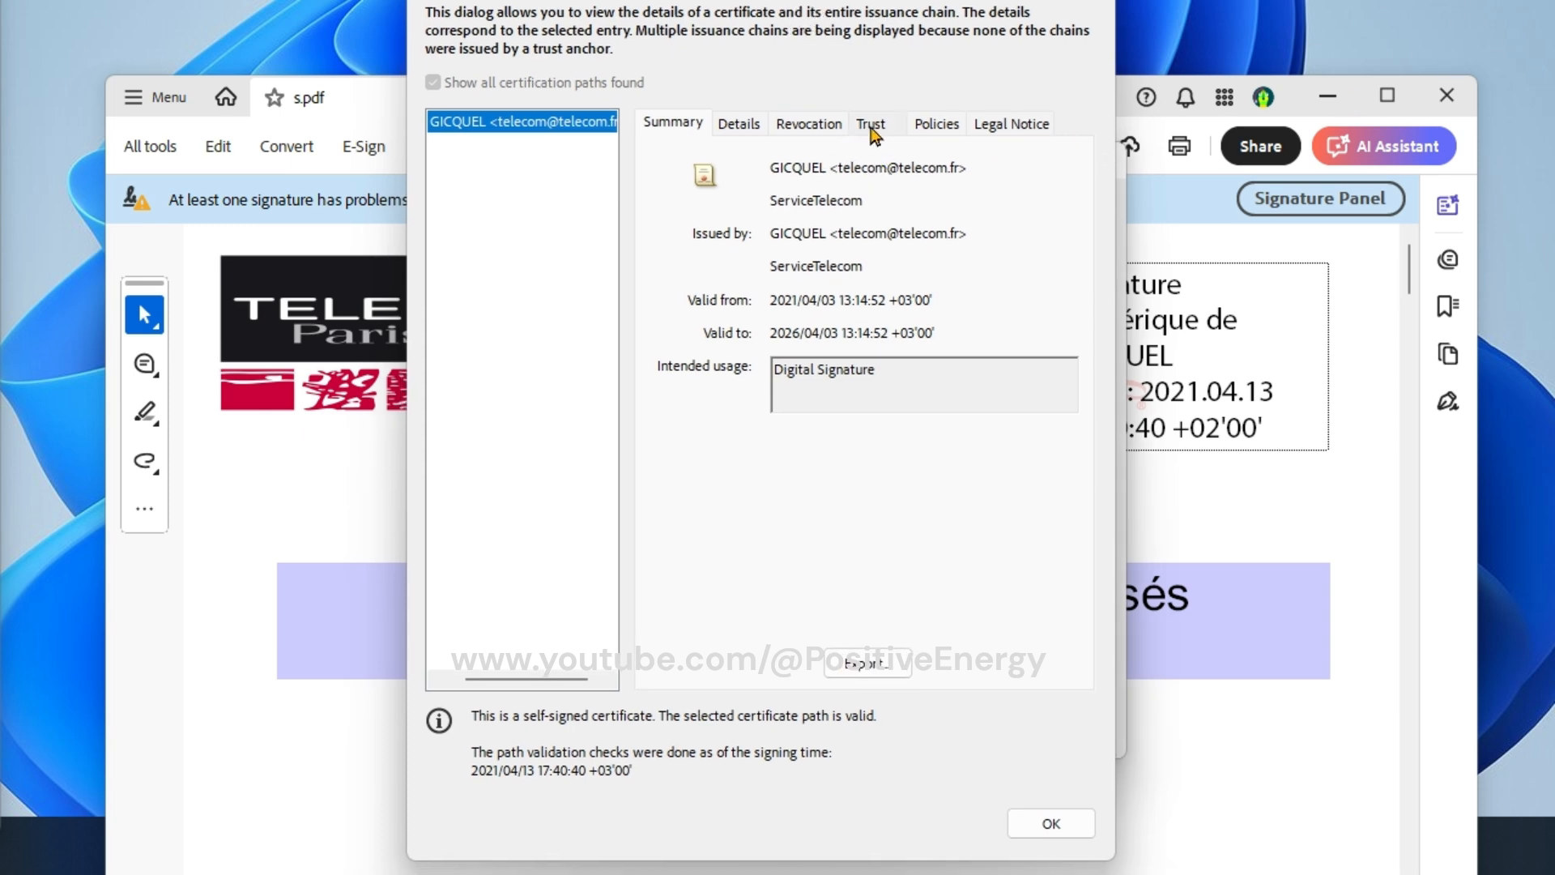
{"action": "left_click", "coordinate": [869, 123]}
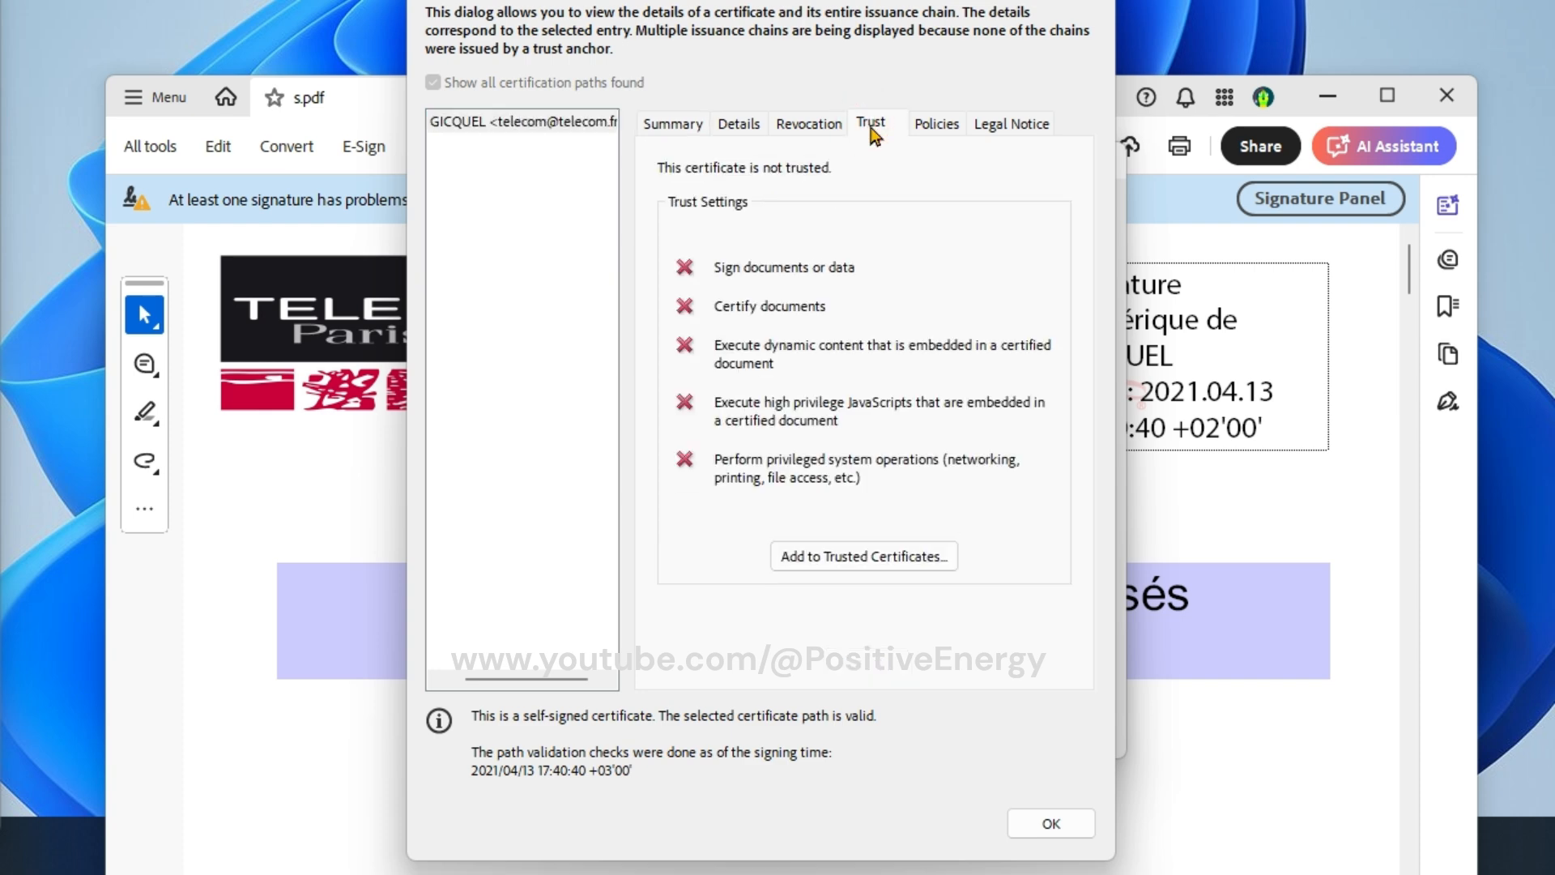
{"action": "mouse_move", "coordinate": [805, 261]}
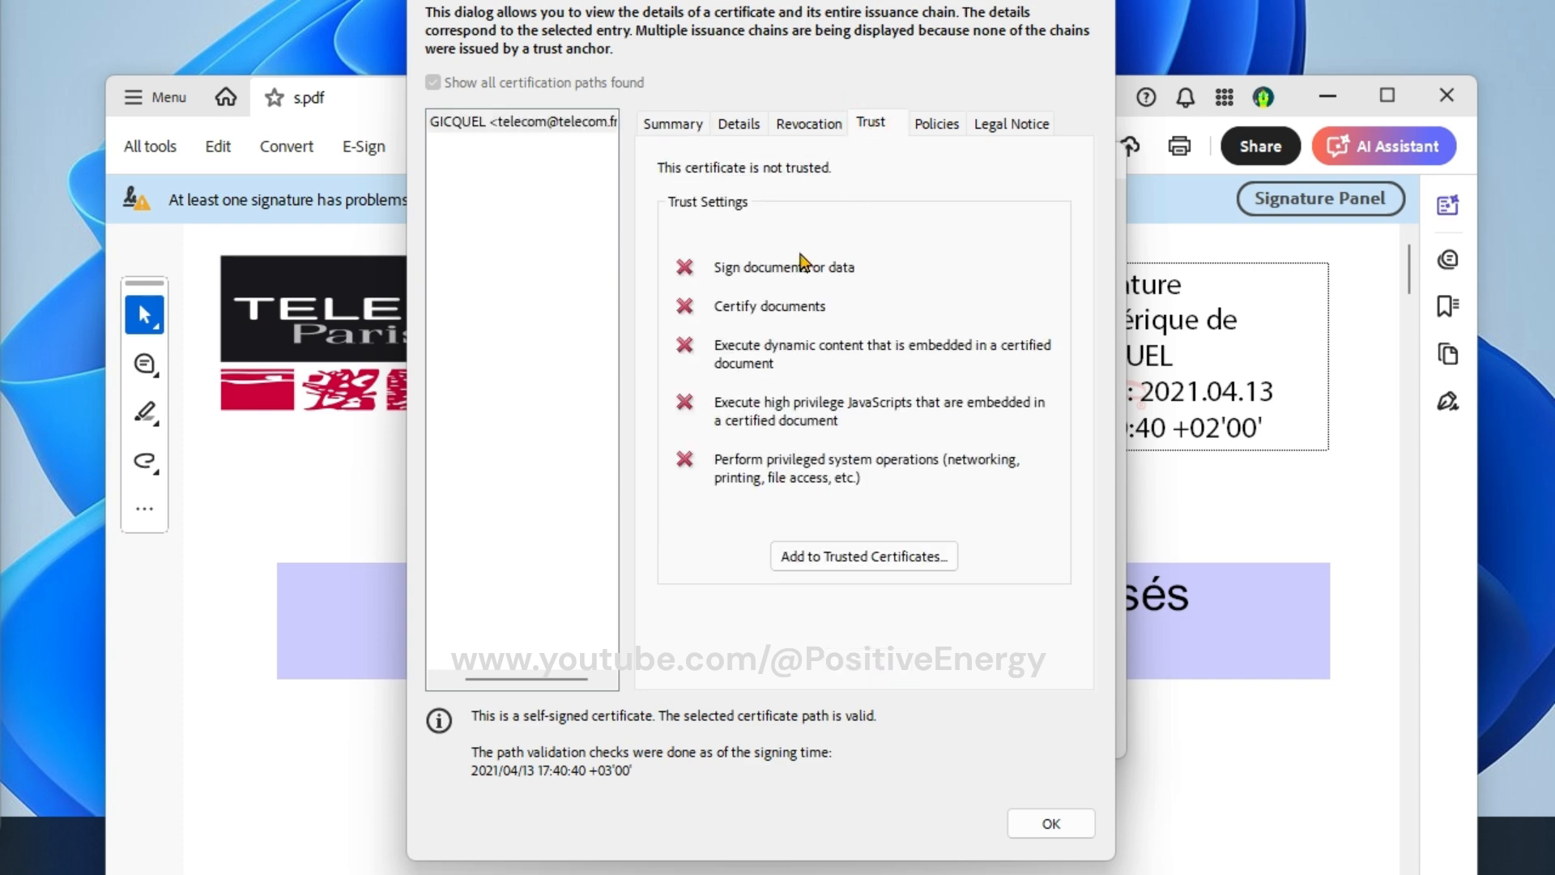
{"action": "mouse_move", "coordinate": [772, 607]}
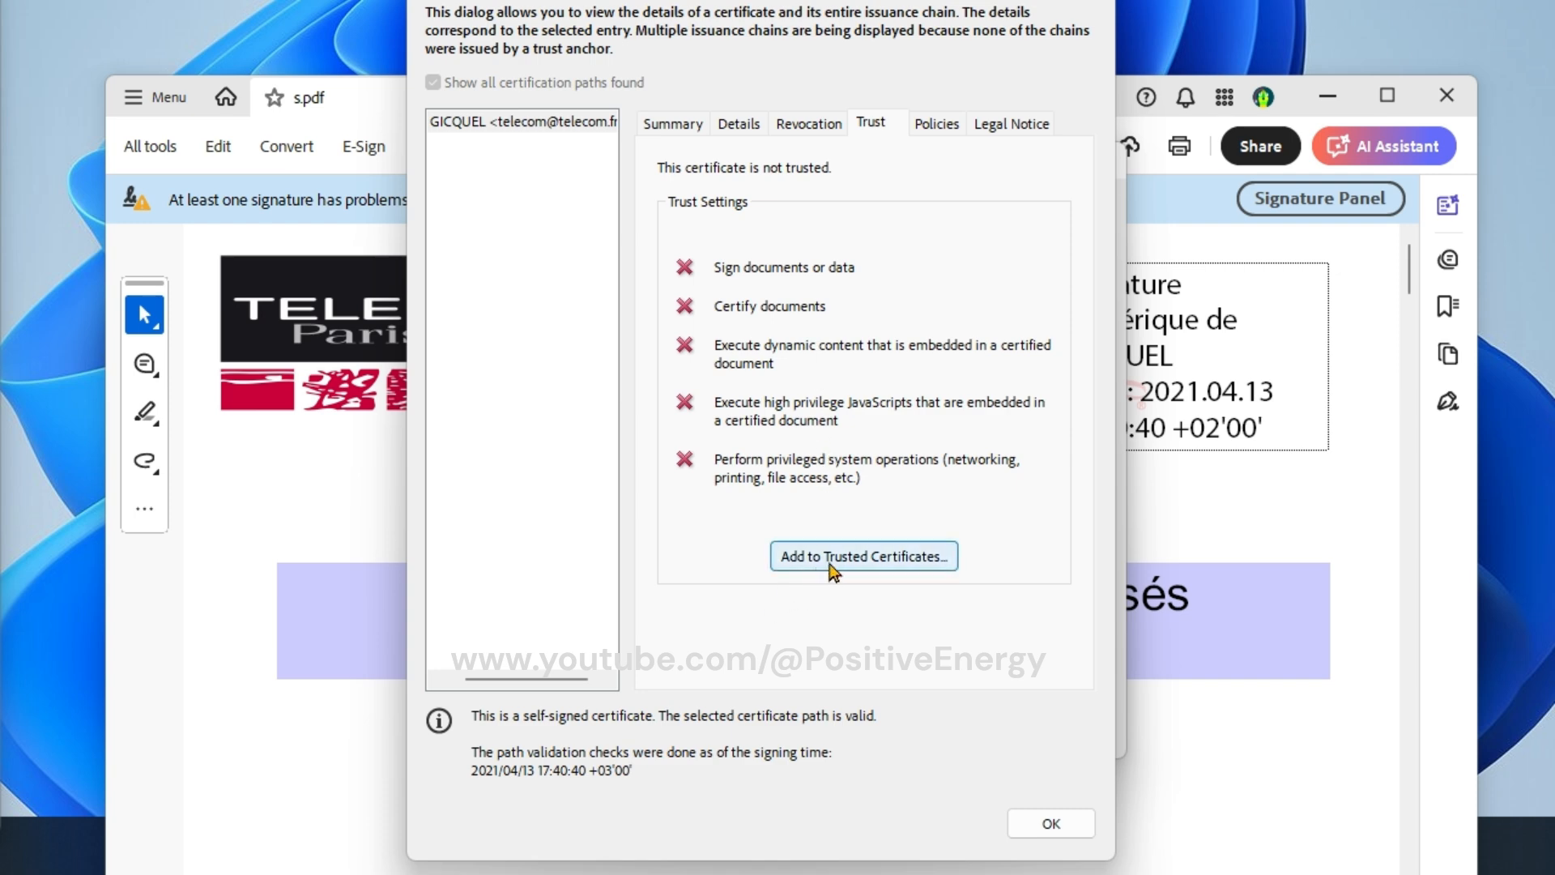
{"action": "left_click", "coordinate": [863, 555]}
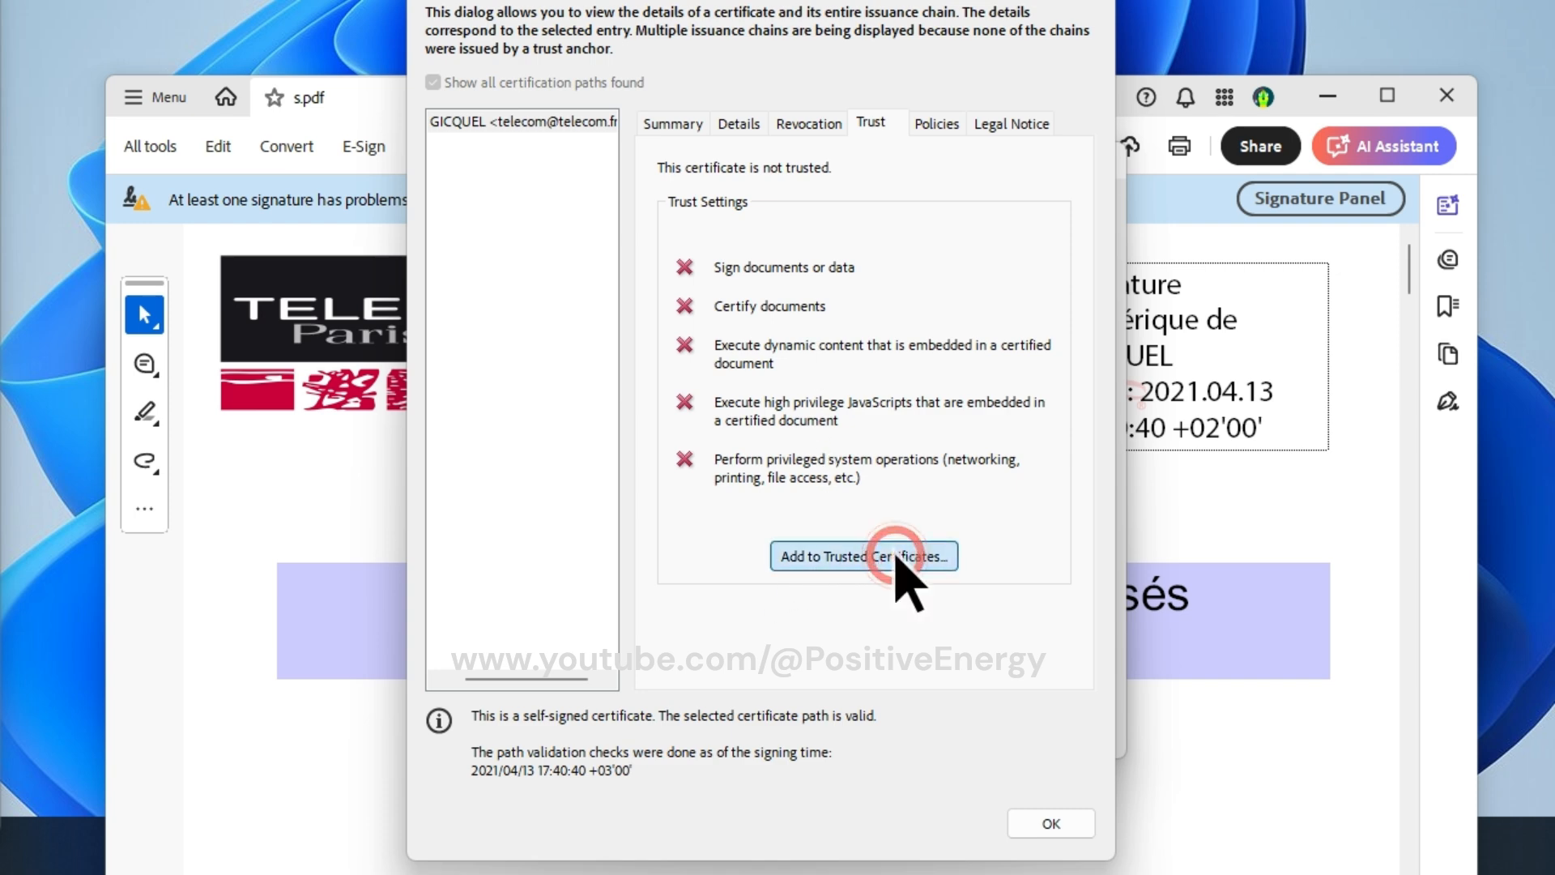
{"action": "left_click", "coordinate": [862, 555]}
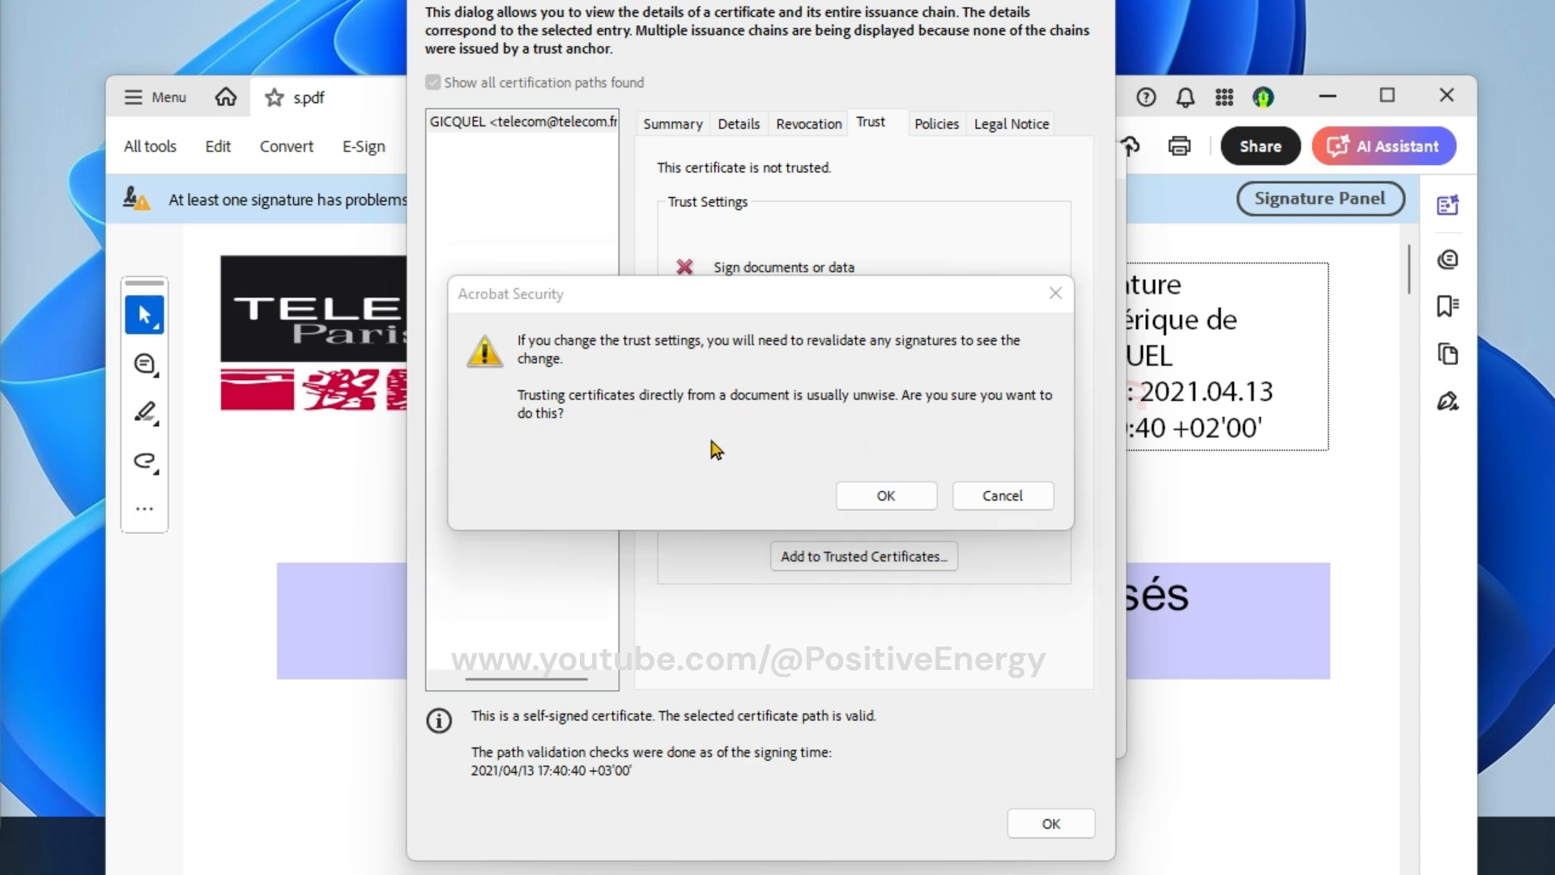
- Confirm the warning and trust the certificate for certified documents, dynamic content, JavaScript and privileged operations
{"action": "left_click", "coordinate": [884, 496]}
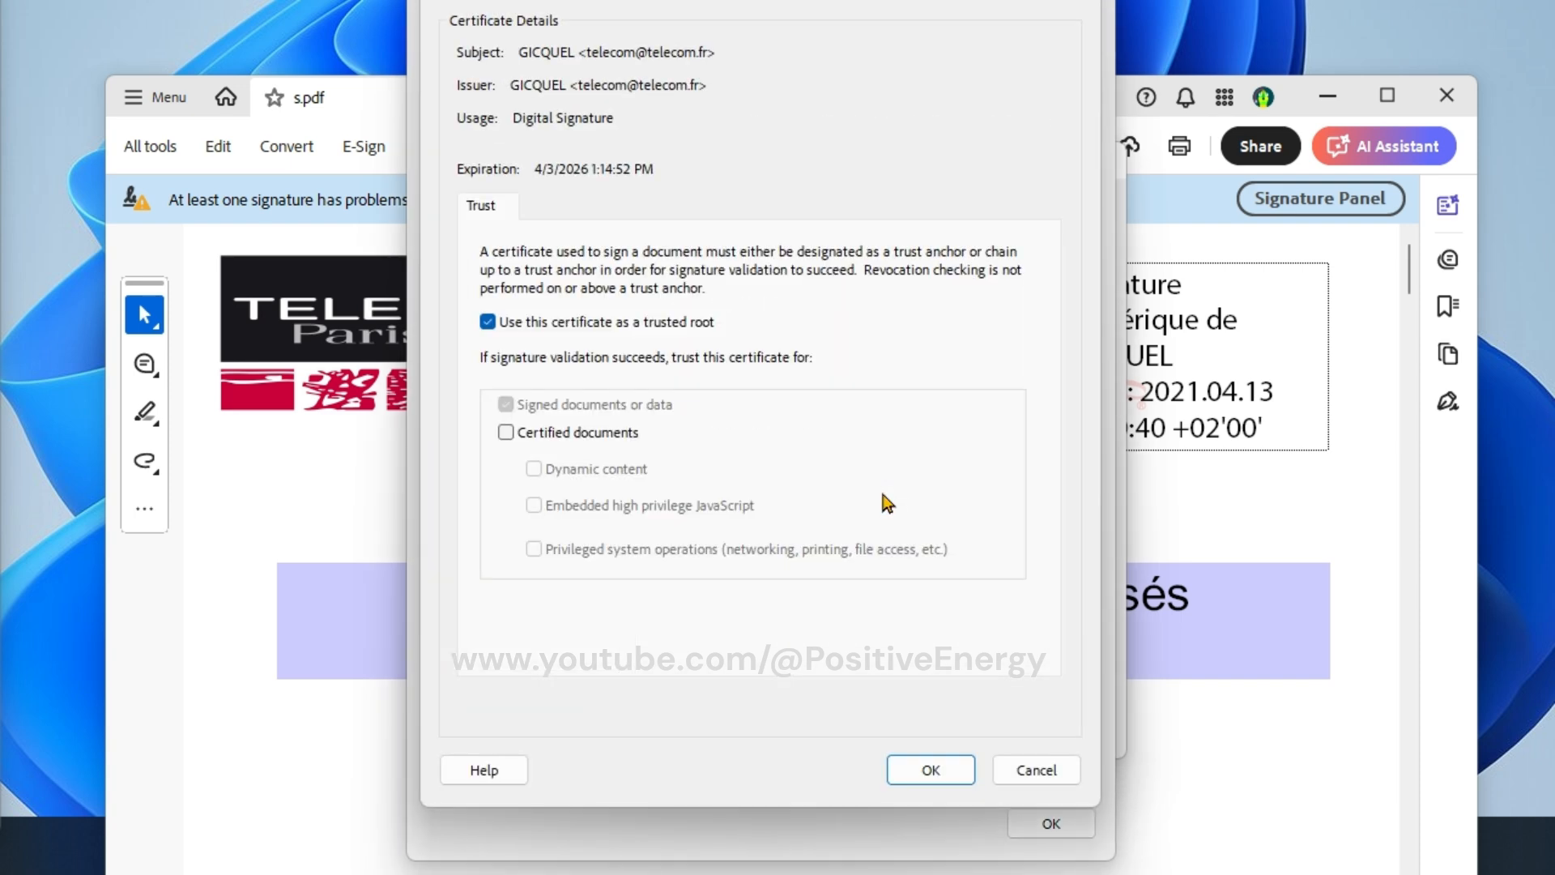
{"action": "mouse_move", "coordinate": [609, 181]}
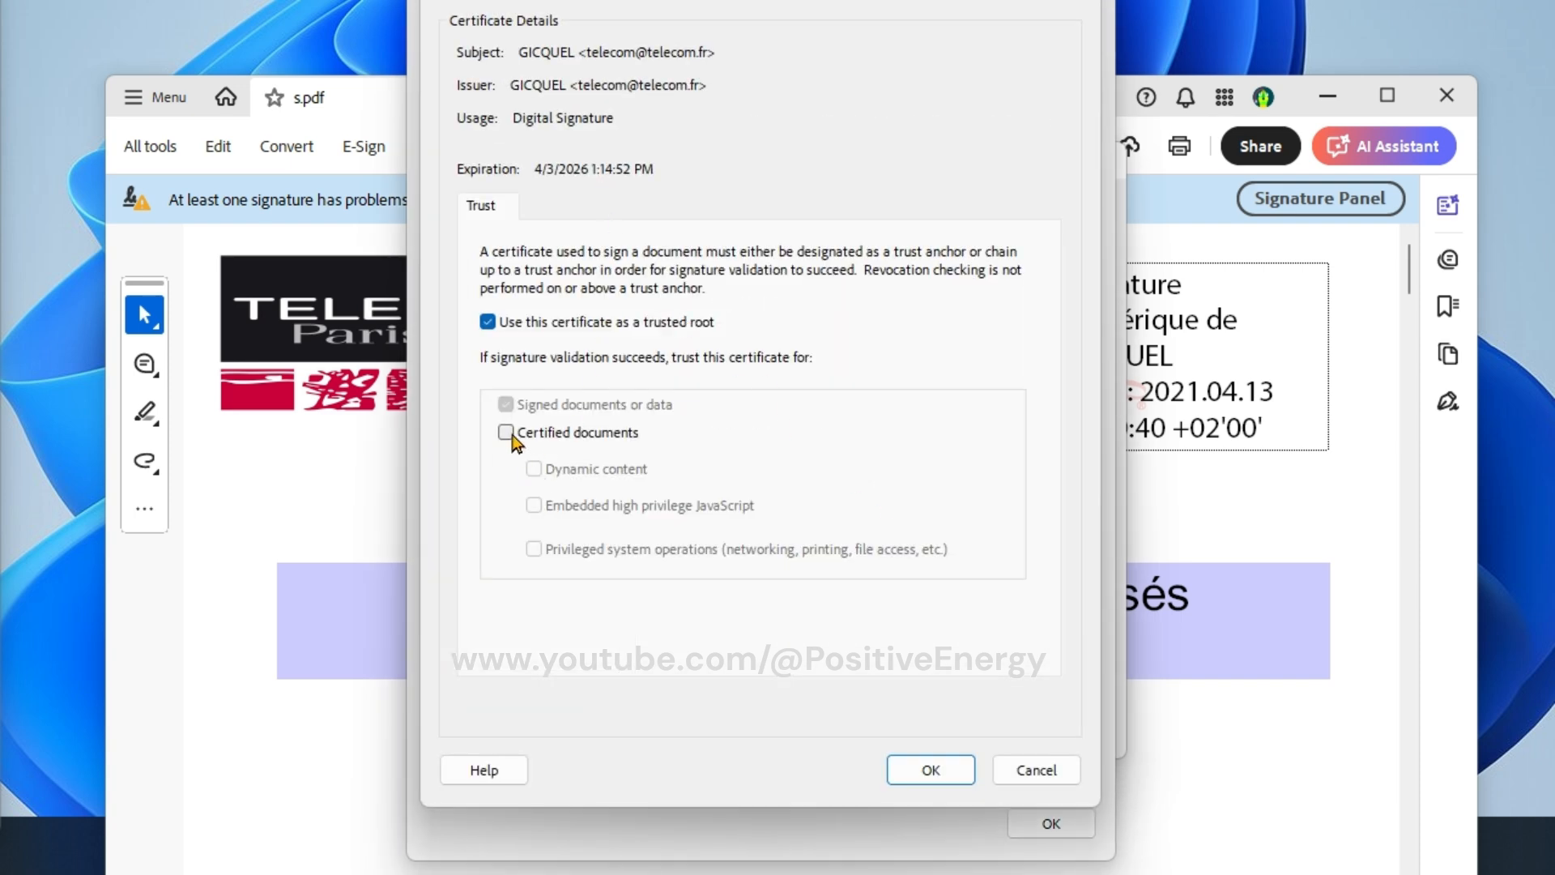
{"action": "mouse_move", "coordinate": [518, 447]}
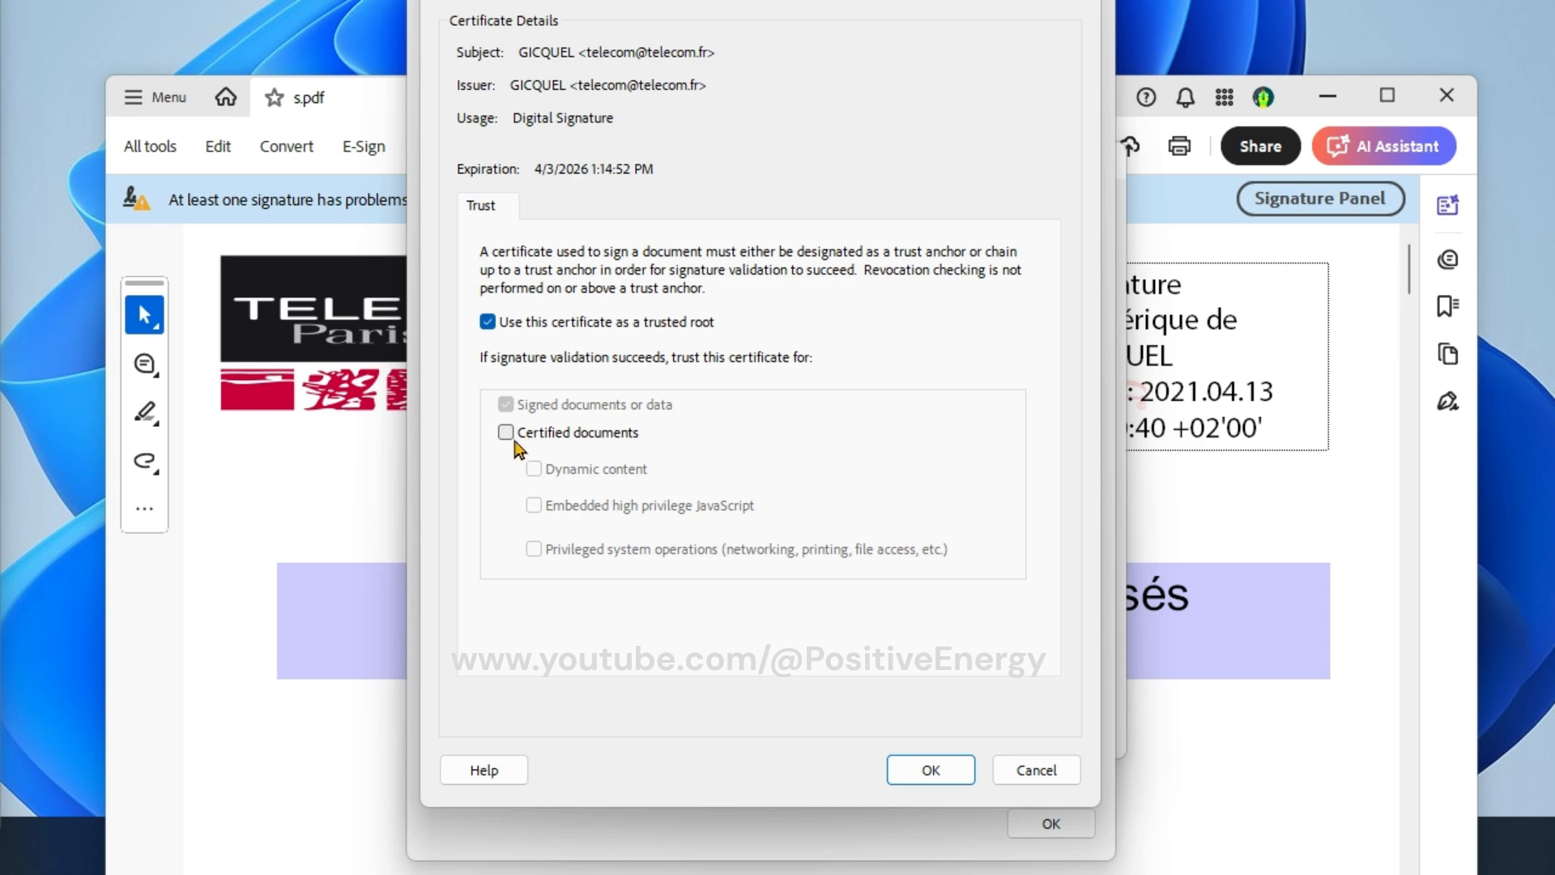
{"action": "mouse_move", "coordinate": [580, 449]}
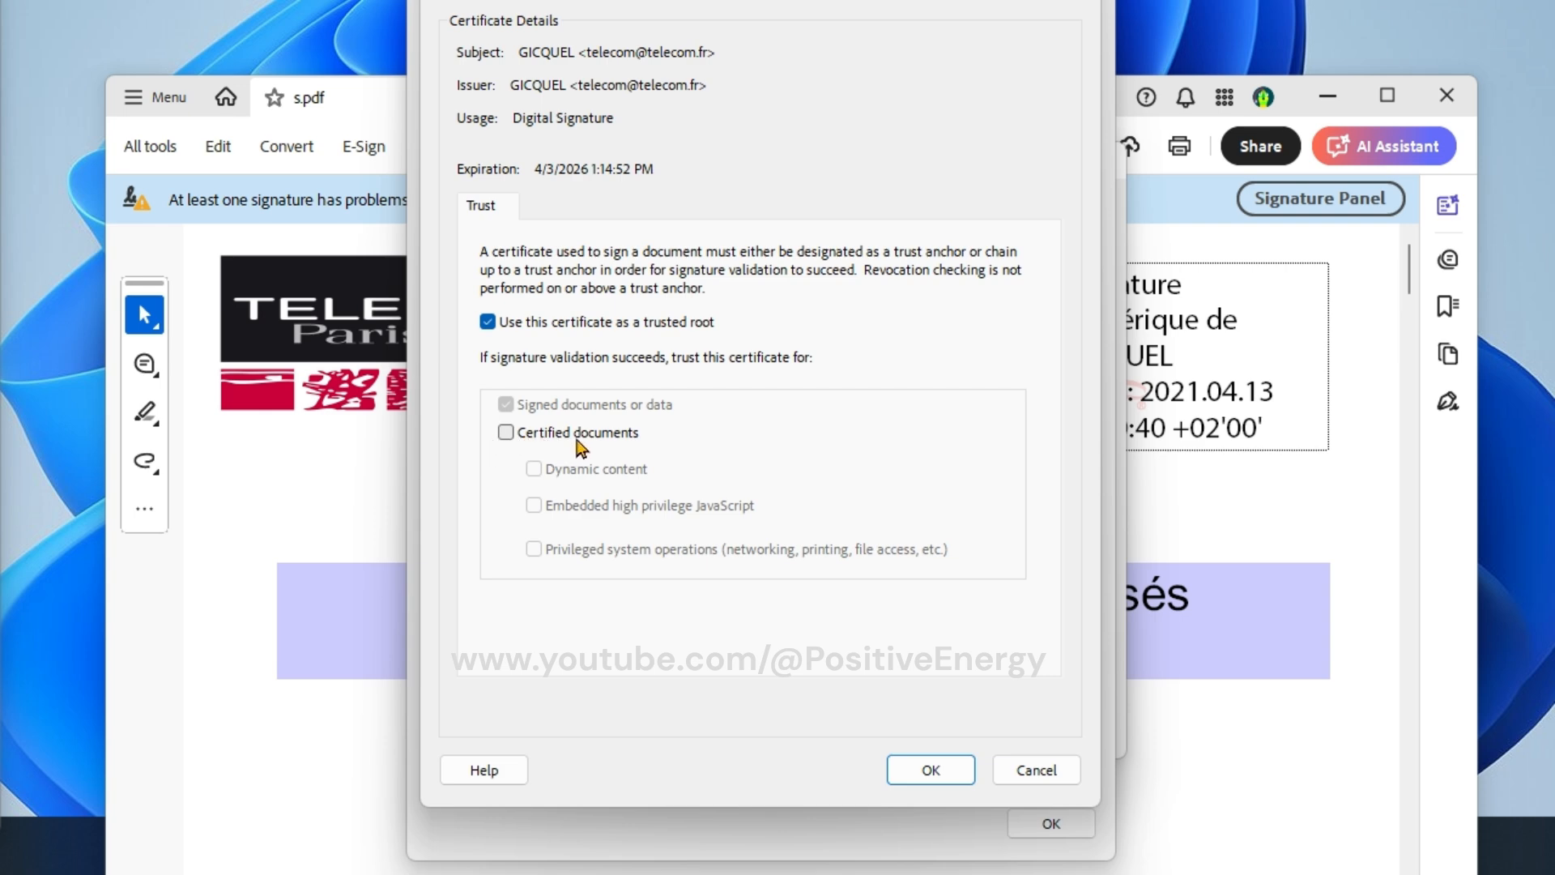
{"action": "left_click", "coordinate": [506, 431]}
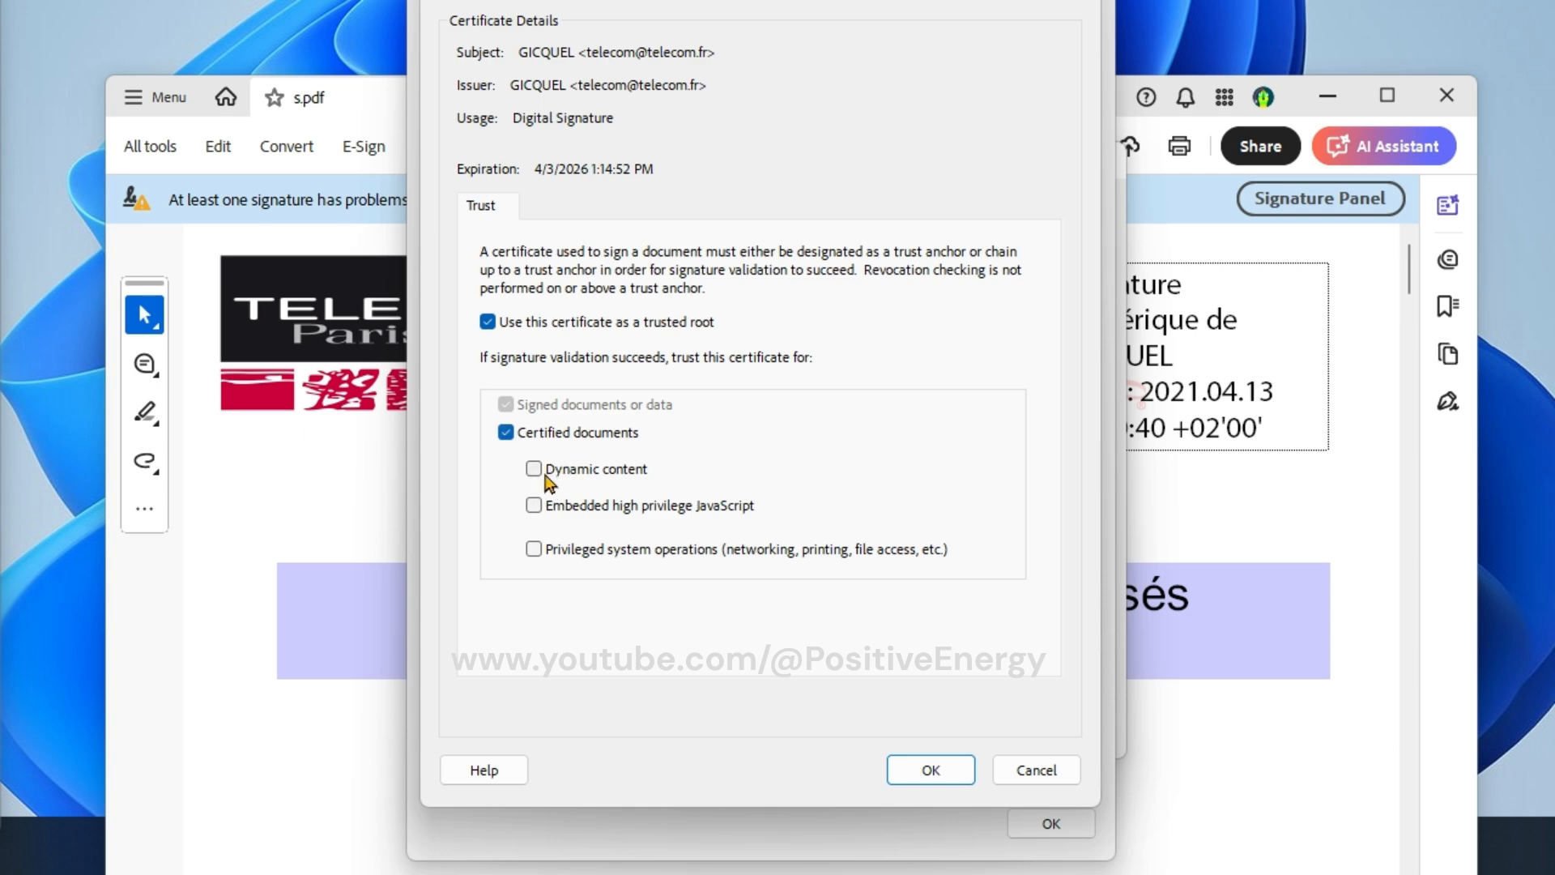
{"action": "left_click", "coordinate": [533, 468]}
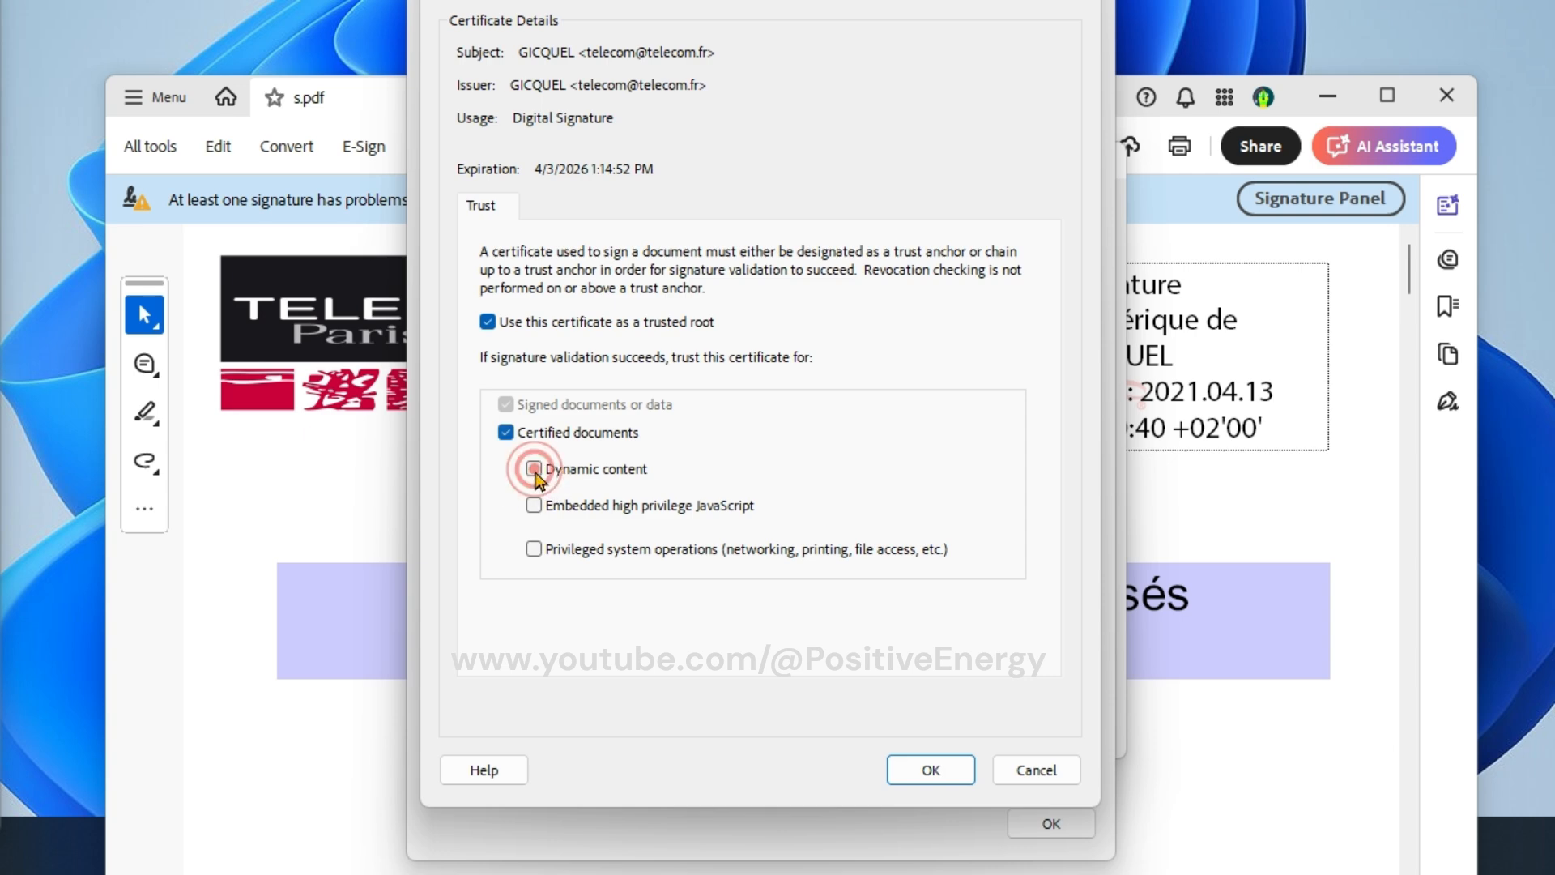
{"action": "left_click", "coordinate": [533, 470]}
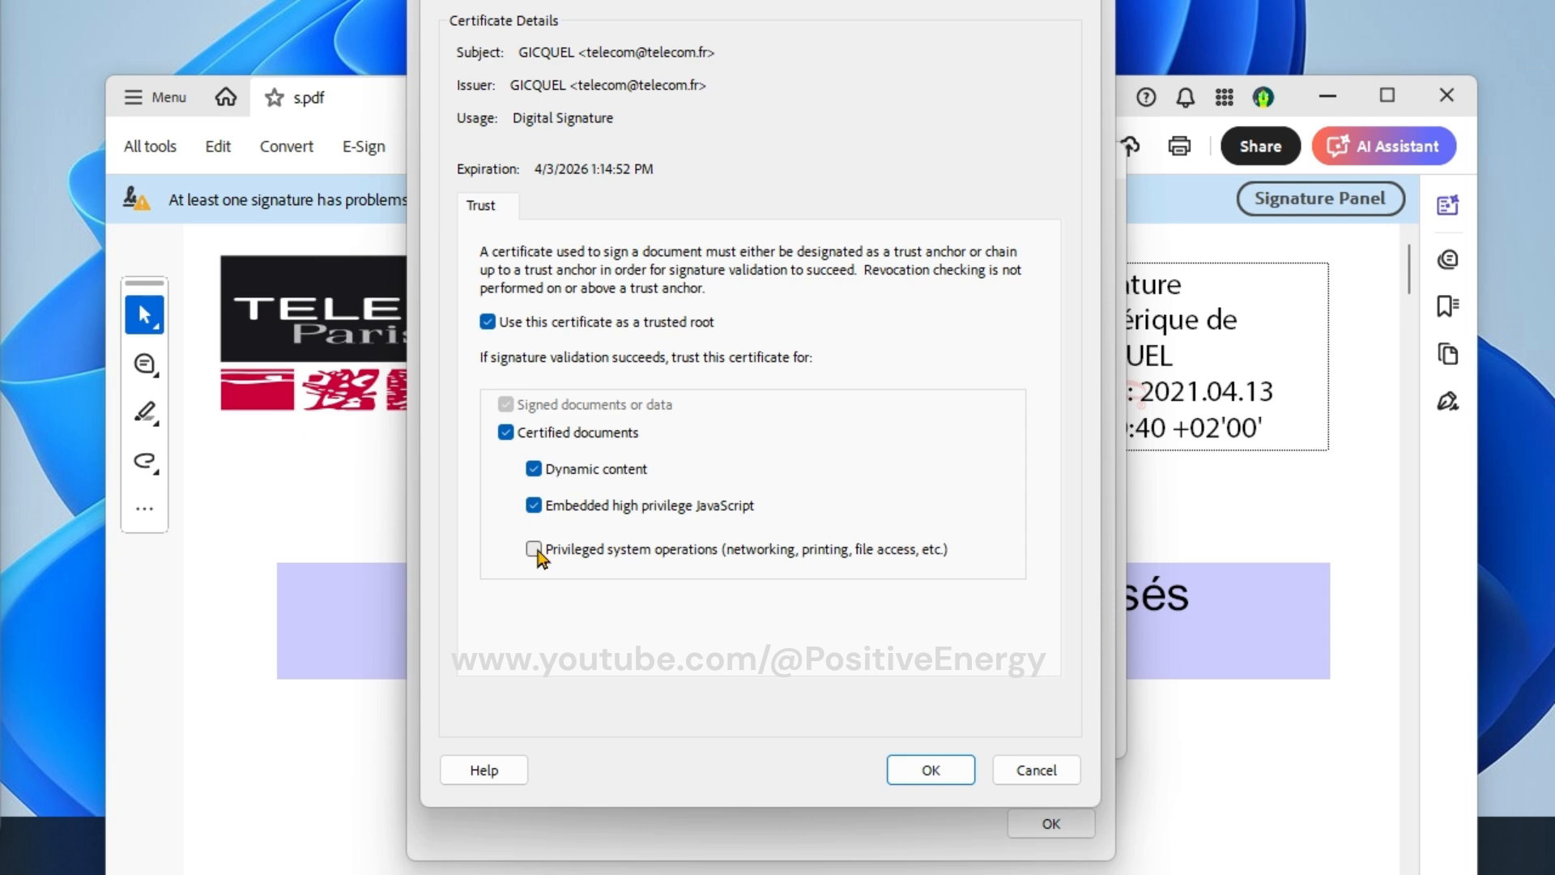
{"action": "left_click", "coordinate": [533, 549]}
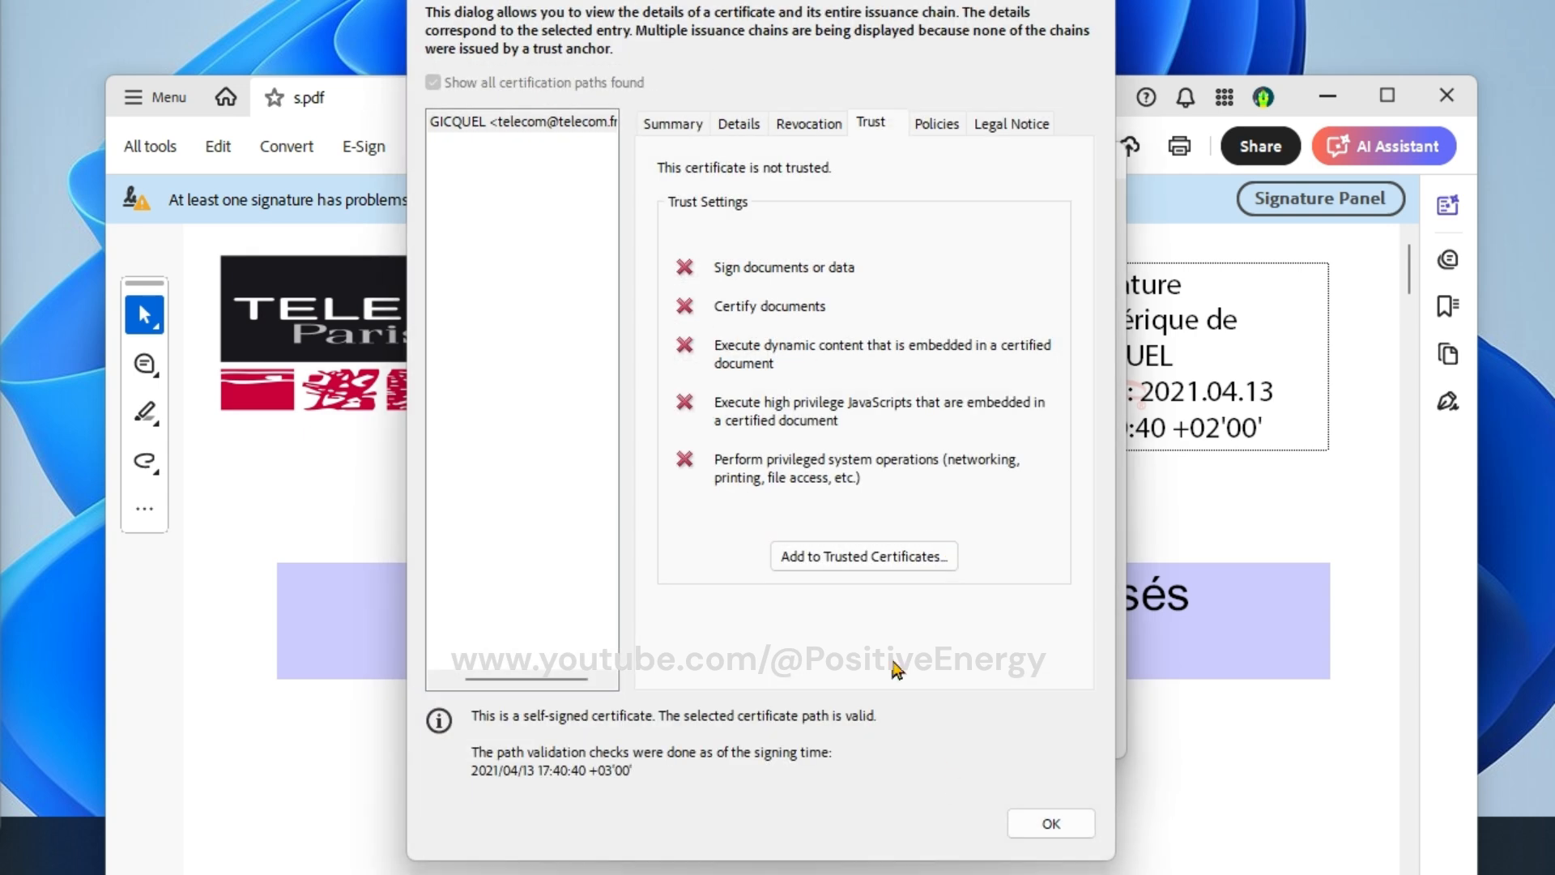
{"action": "left_click", "coordinate": [1050, 823]}
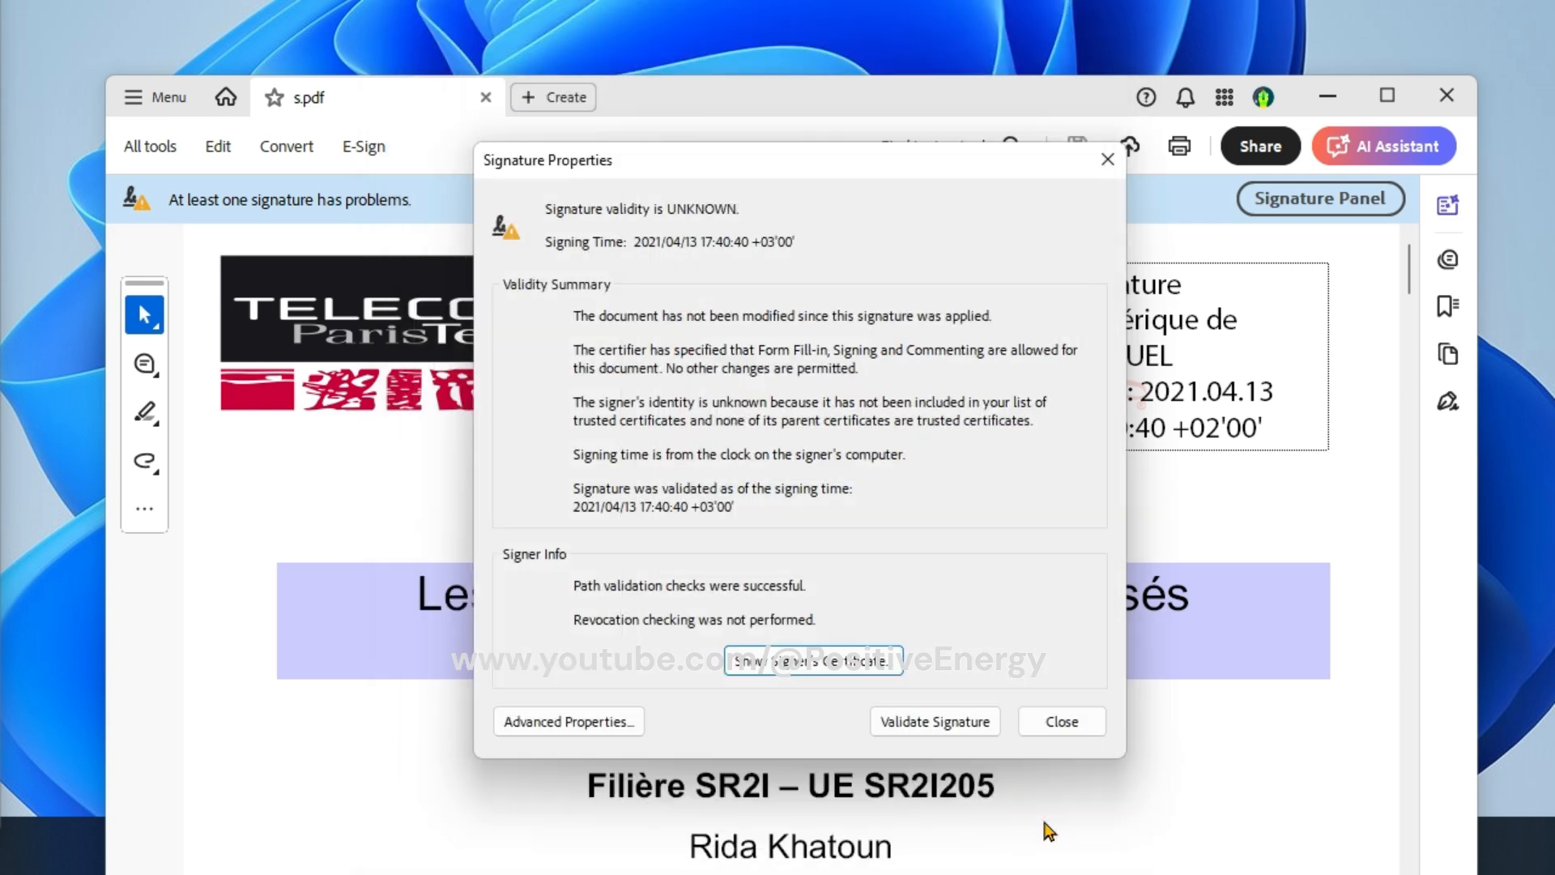
- Validate the signature as valid, confirm the certificate is trusted, then close Acrobat
{"action": "left_click", "coordinate": [933, 721]}
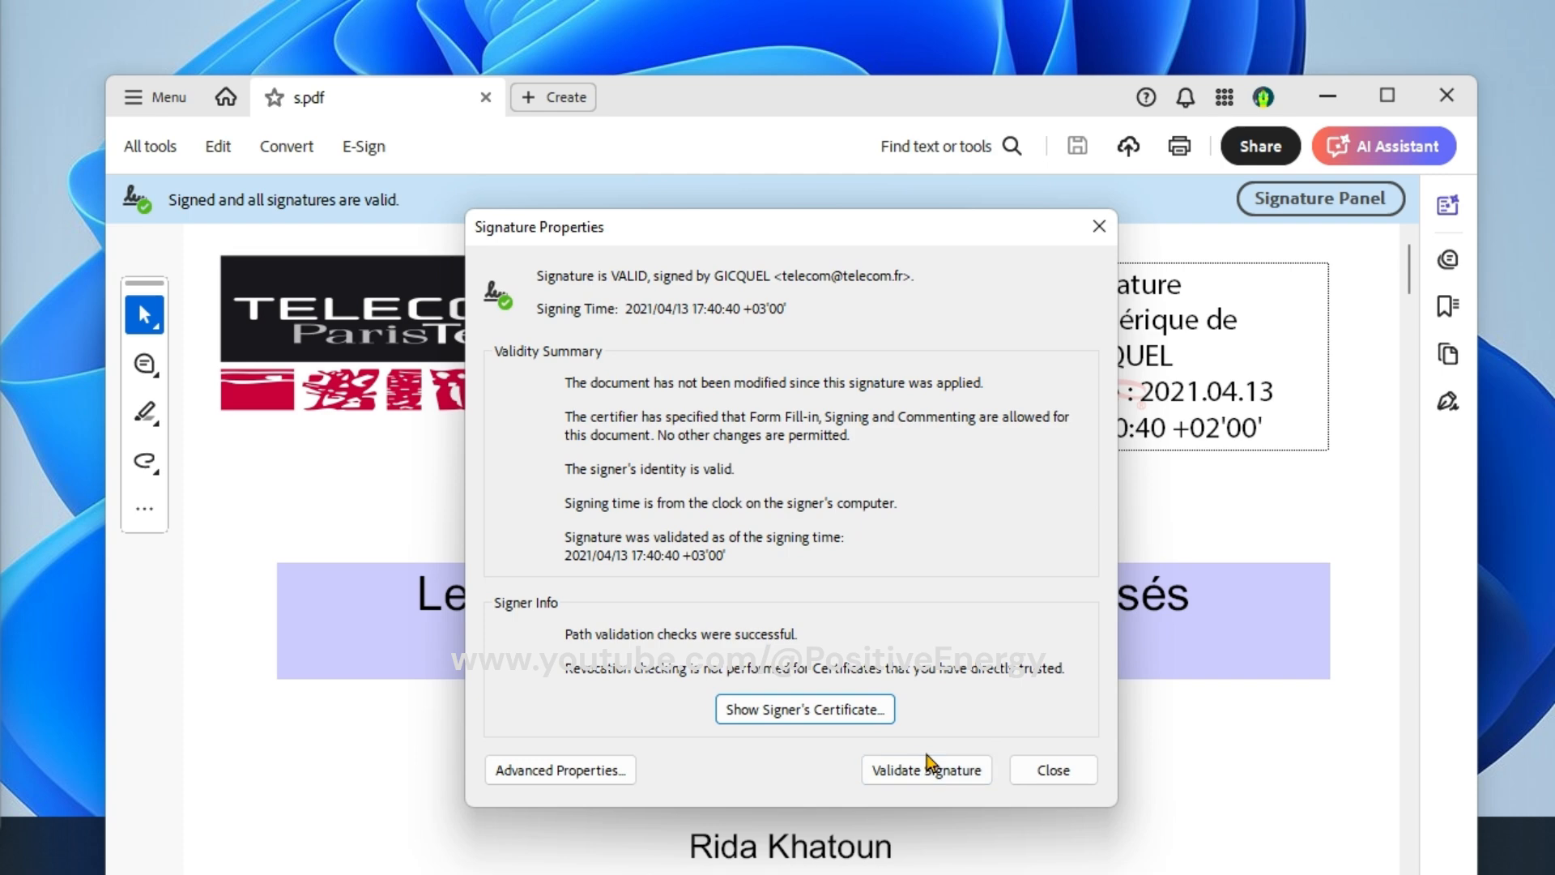
{"action": "mouse_move", "coordinate": [611, 303]}
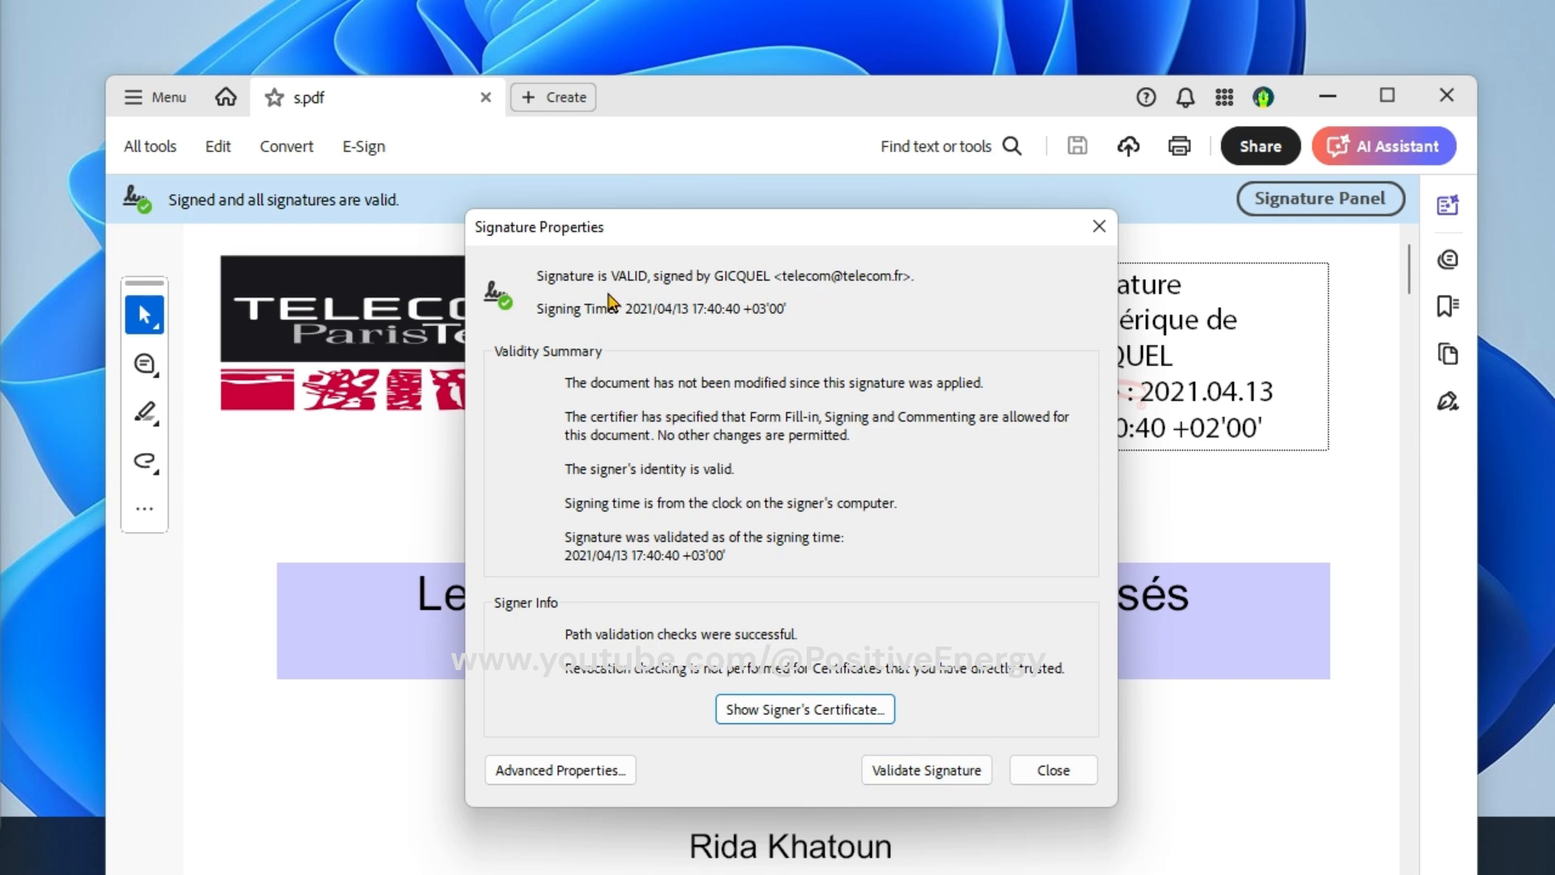
{"action": "mouse_move", "coordinate": [734, 294]}
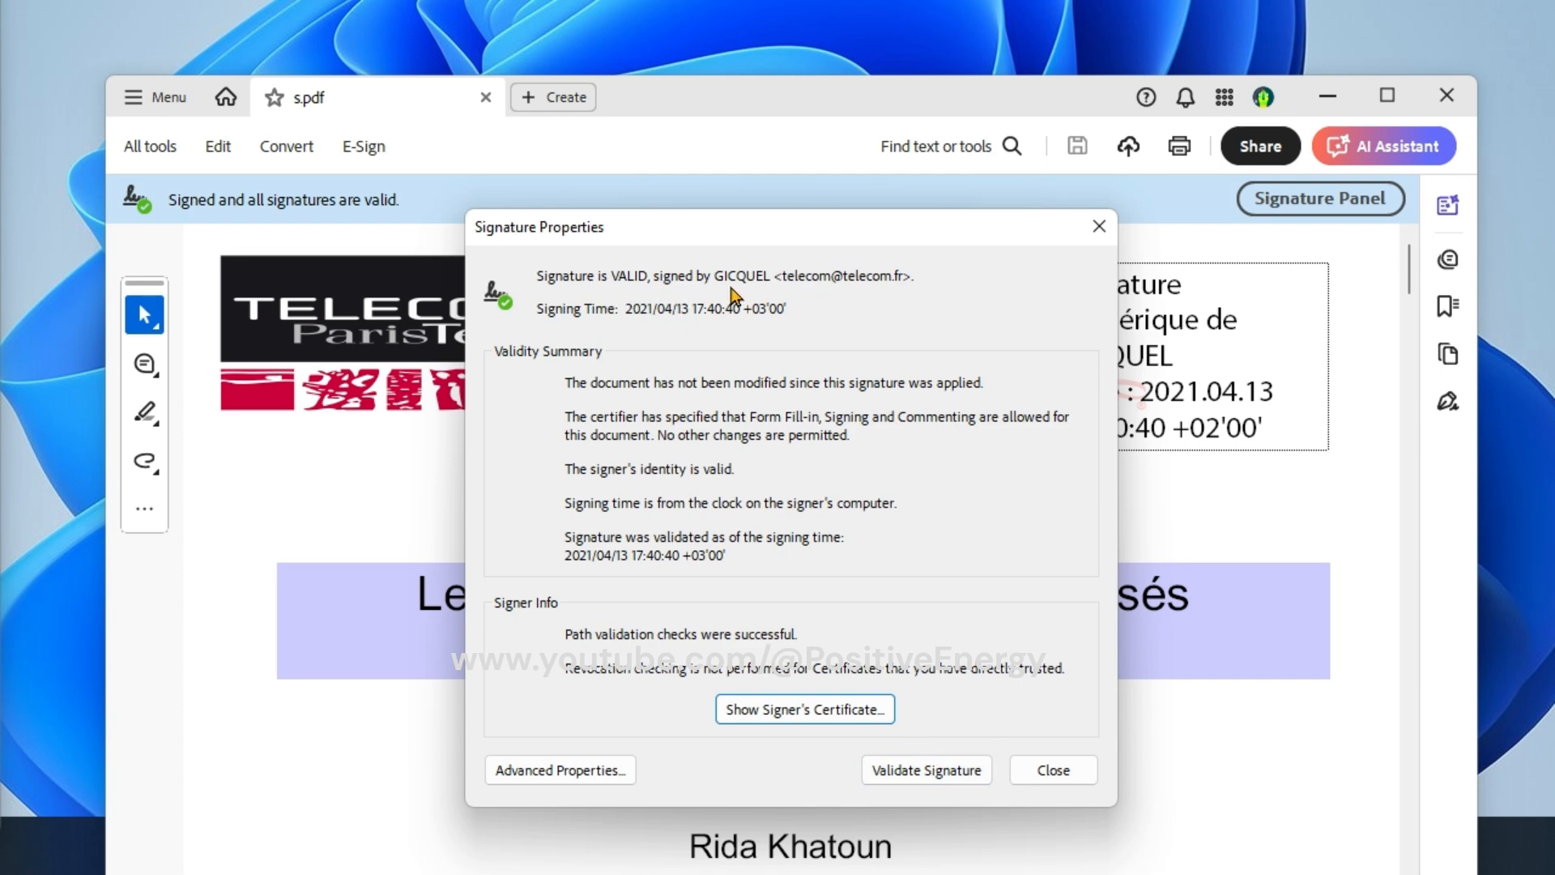
{"action": "mouse_move", "coordinate": [1032, 761]}
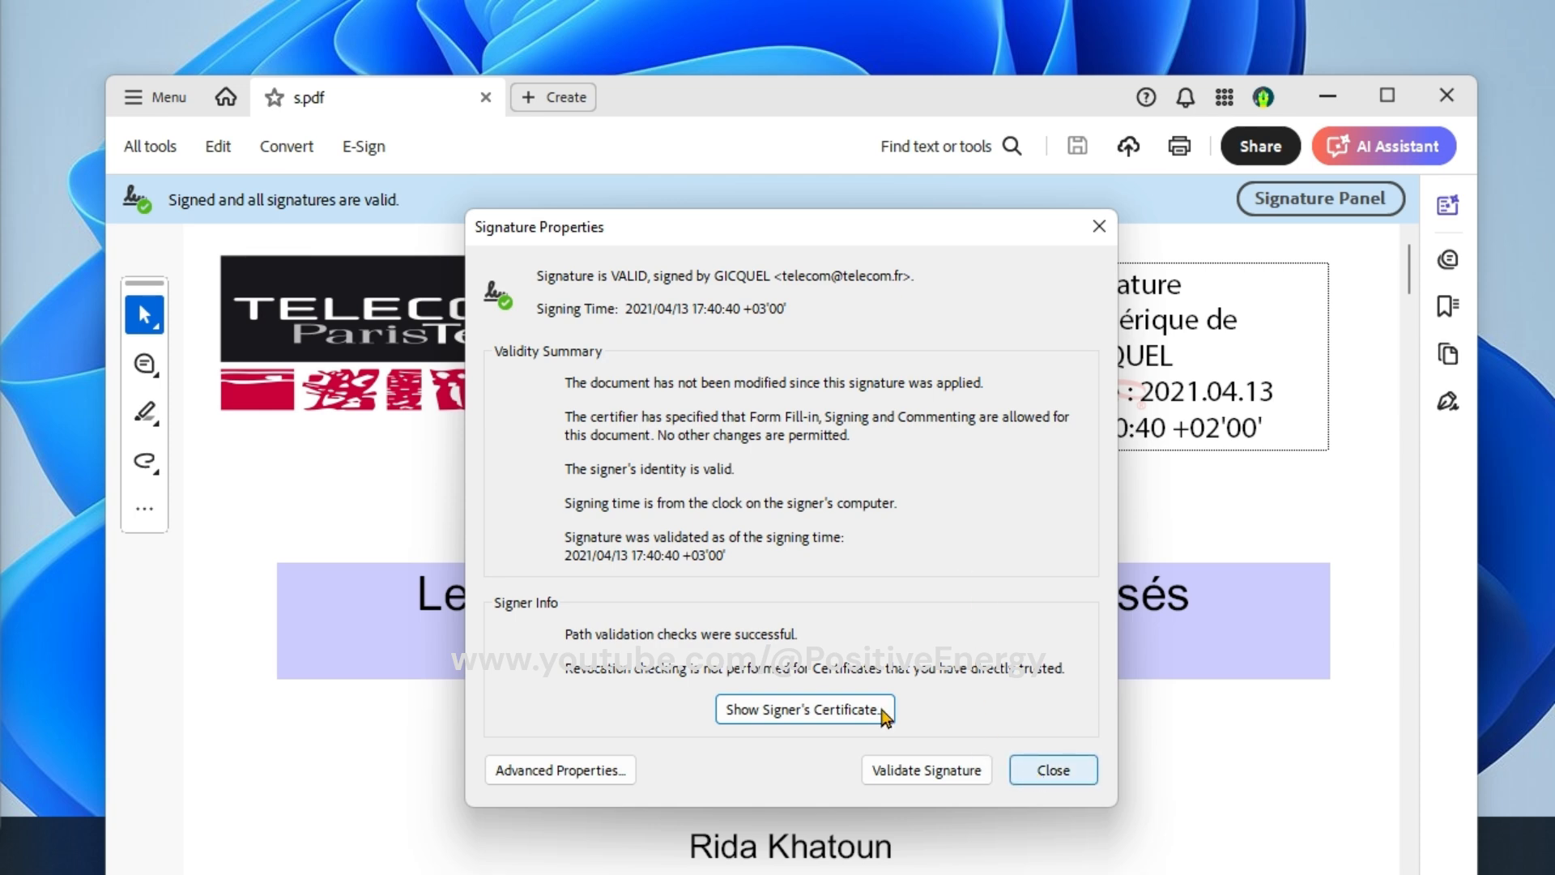
{"action": "left_click", "coordinate": [802, 710]}
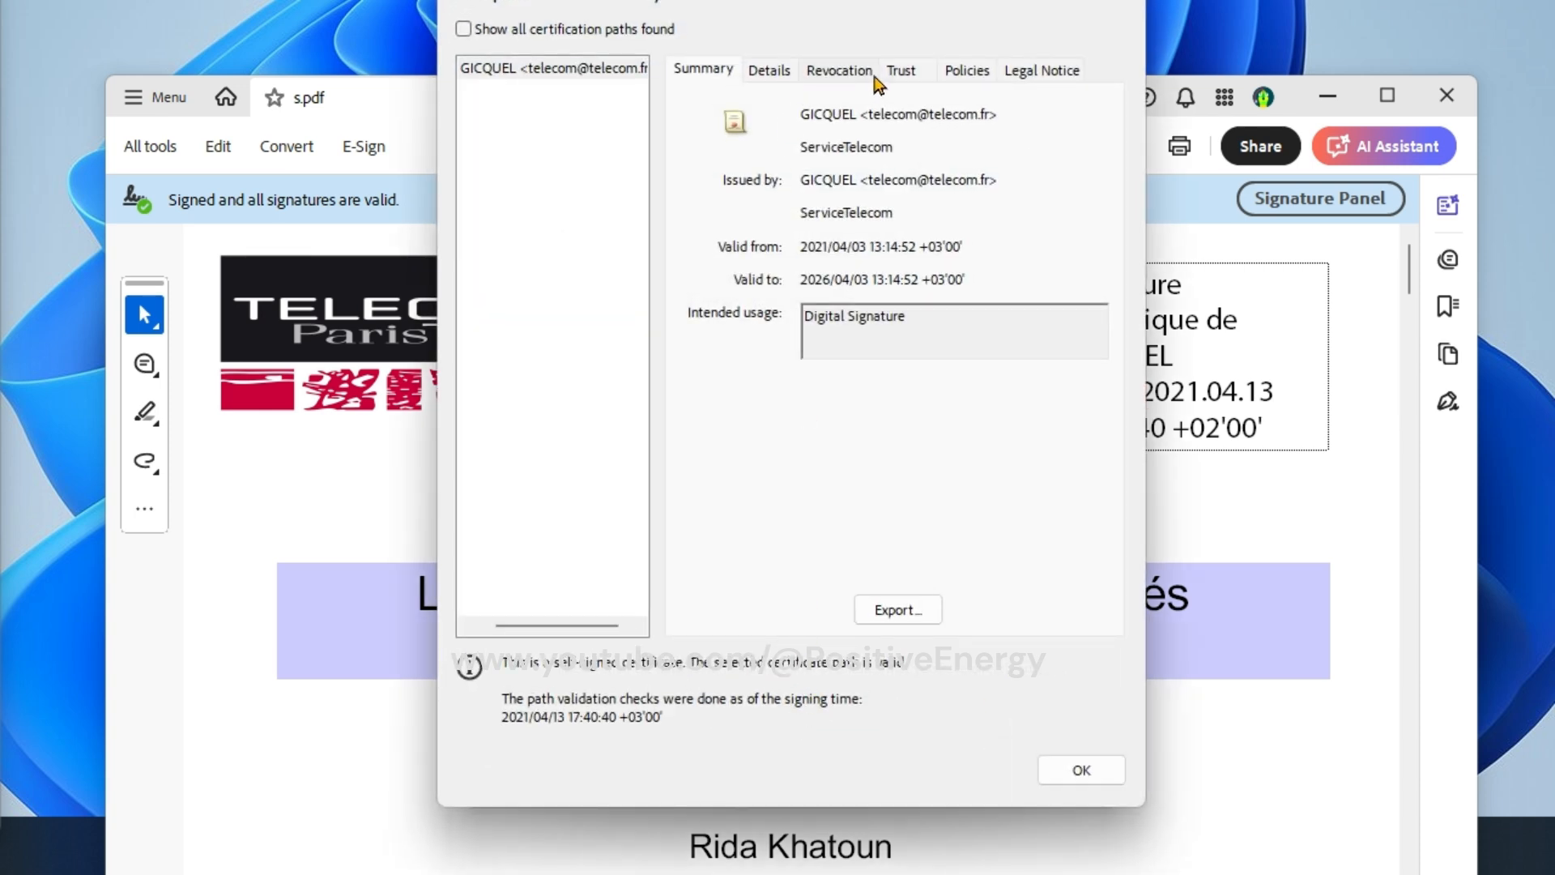
{"action": "left_click", "coordinate": [899, 69]}
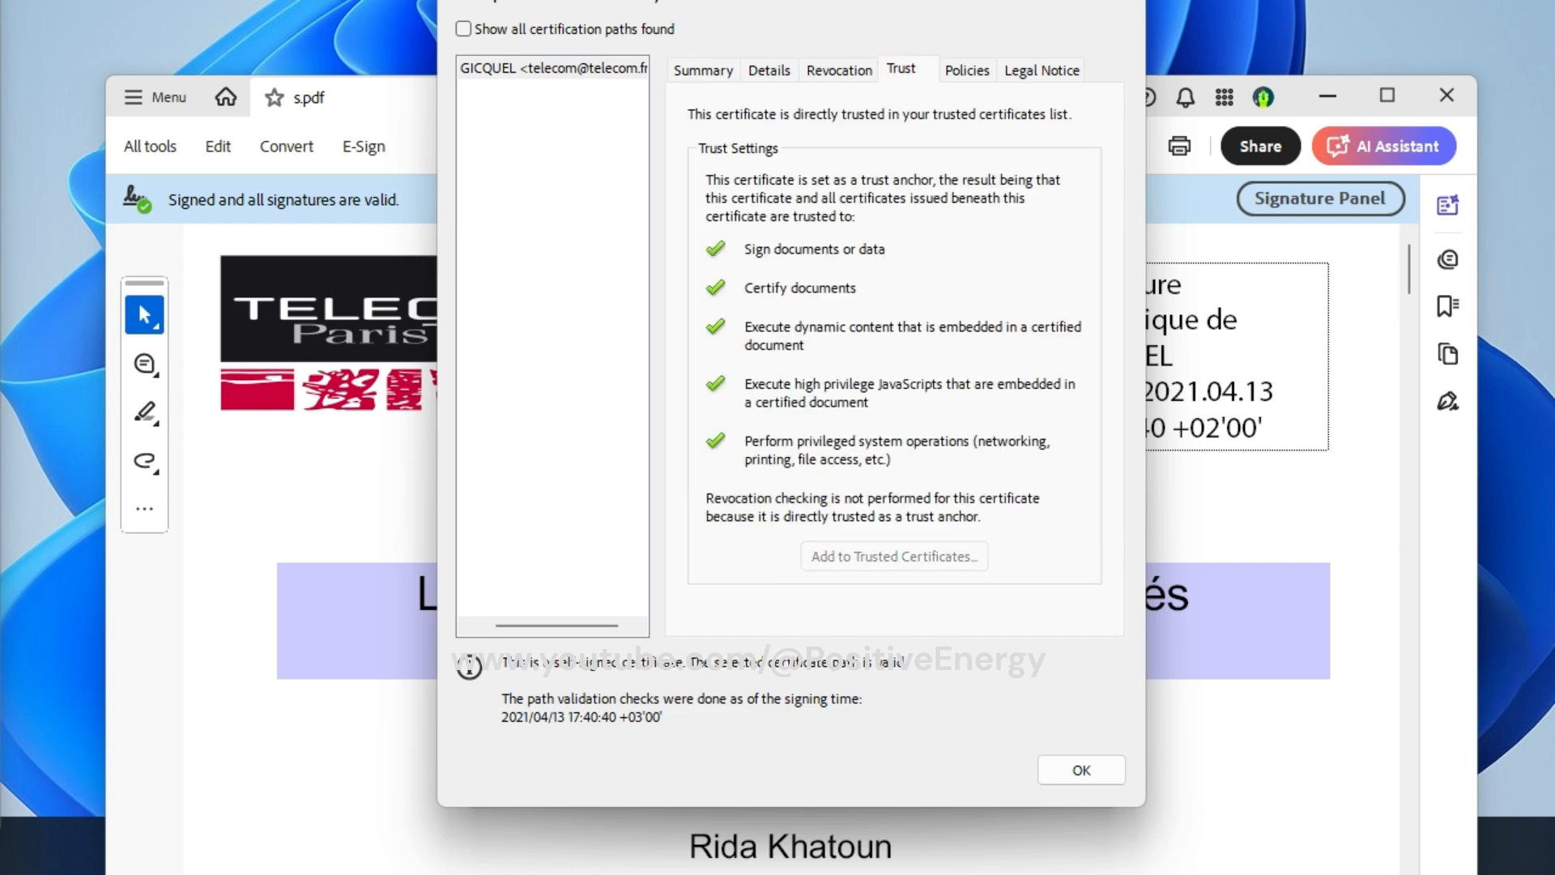
{"action": "left_click", "coordinate": [1079, 769]}
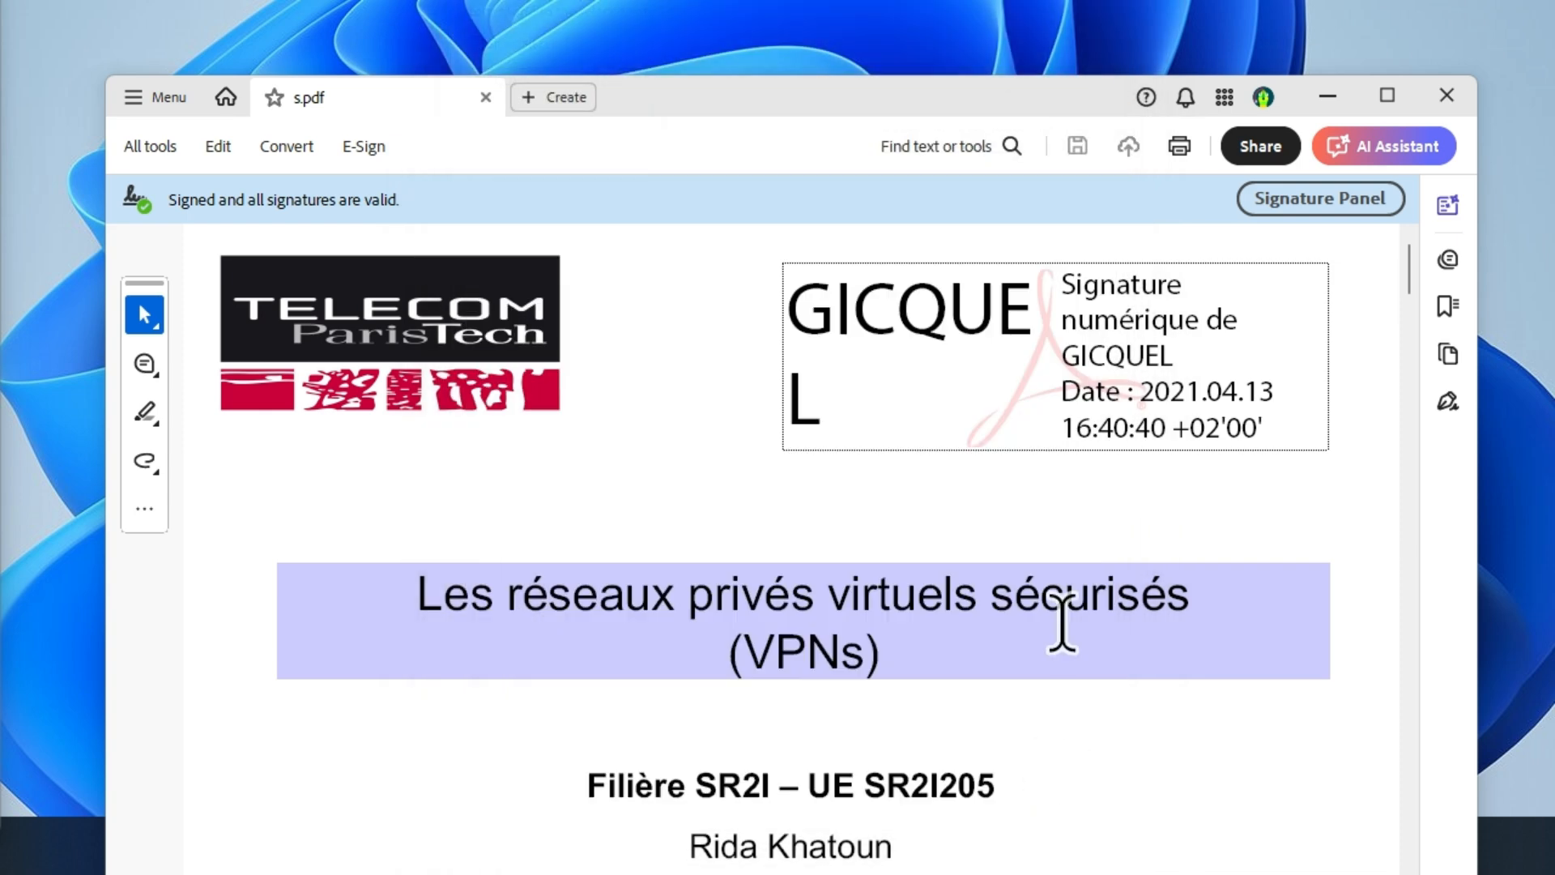
{"action": "mouse_move", "coordinate": [1446, 95]}
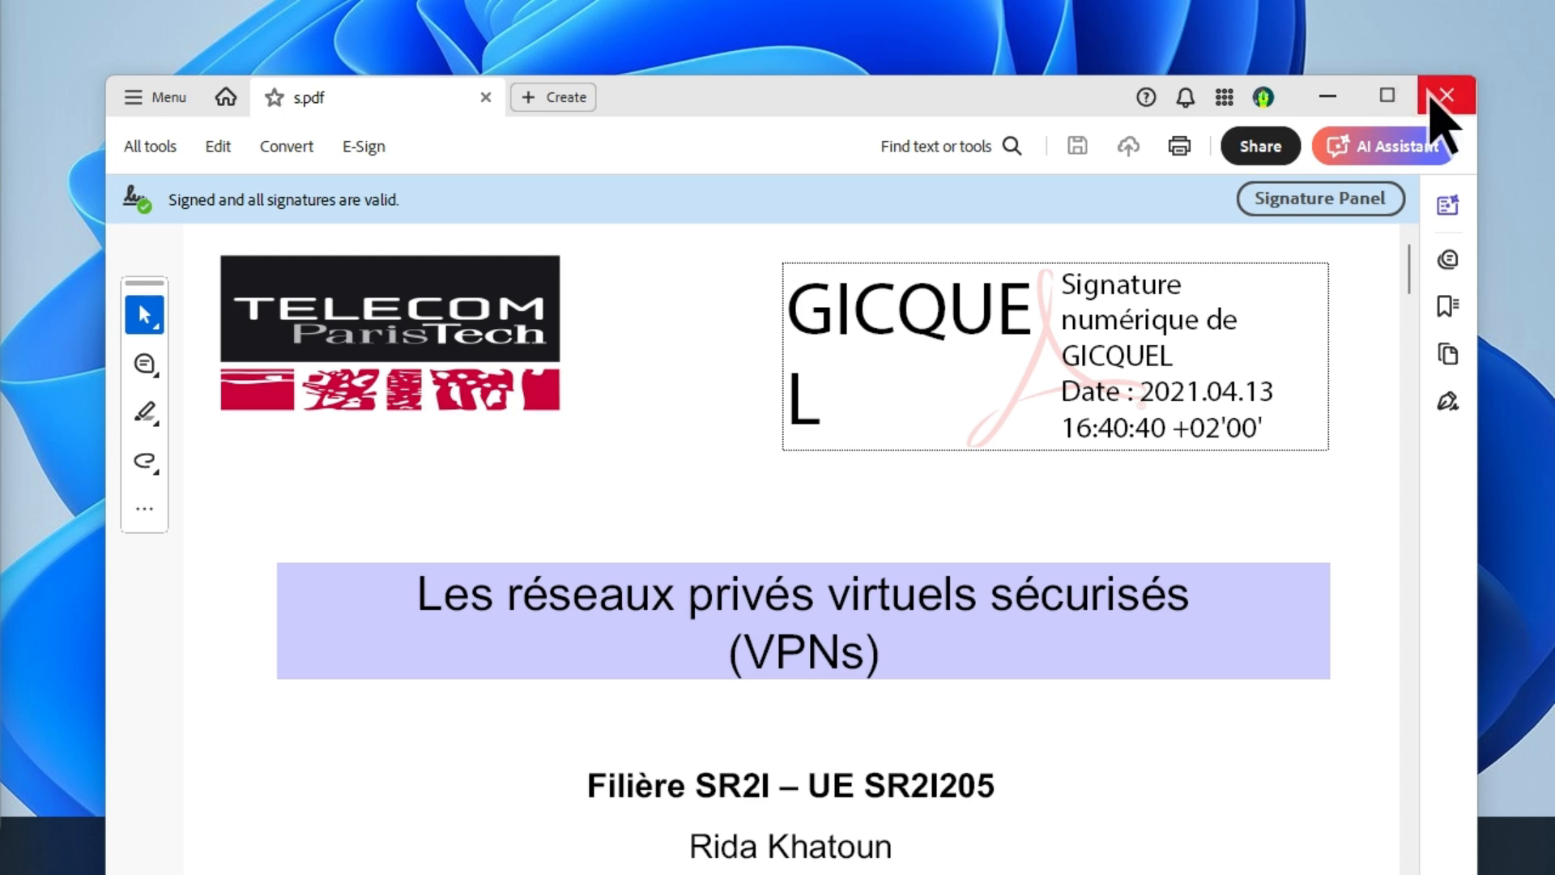
{"action": "left_click", "coordinate": [1447, 95]}
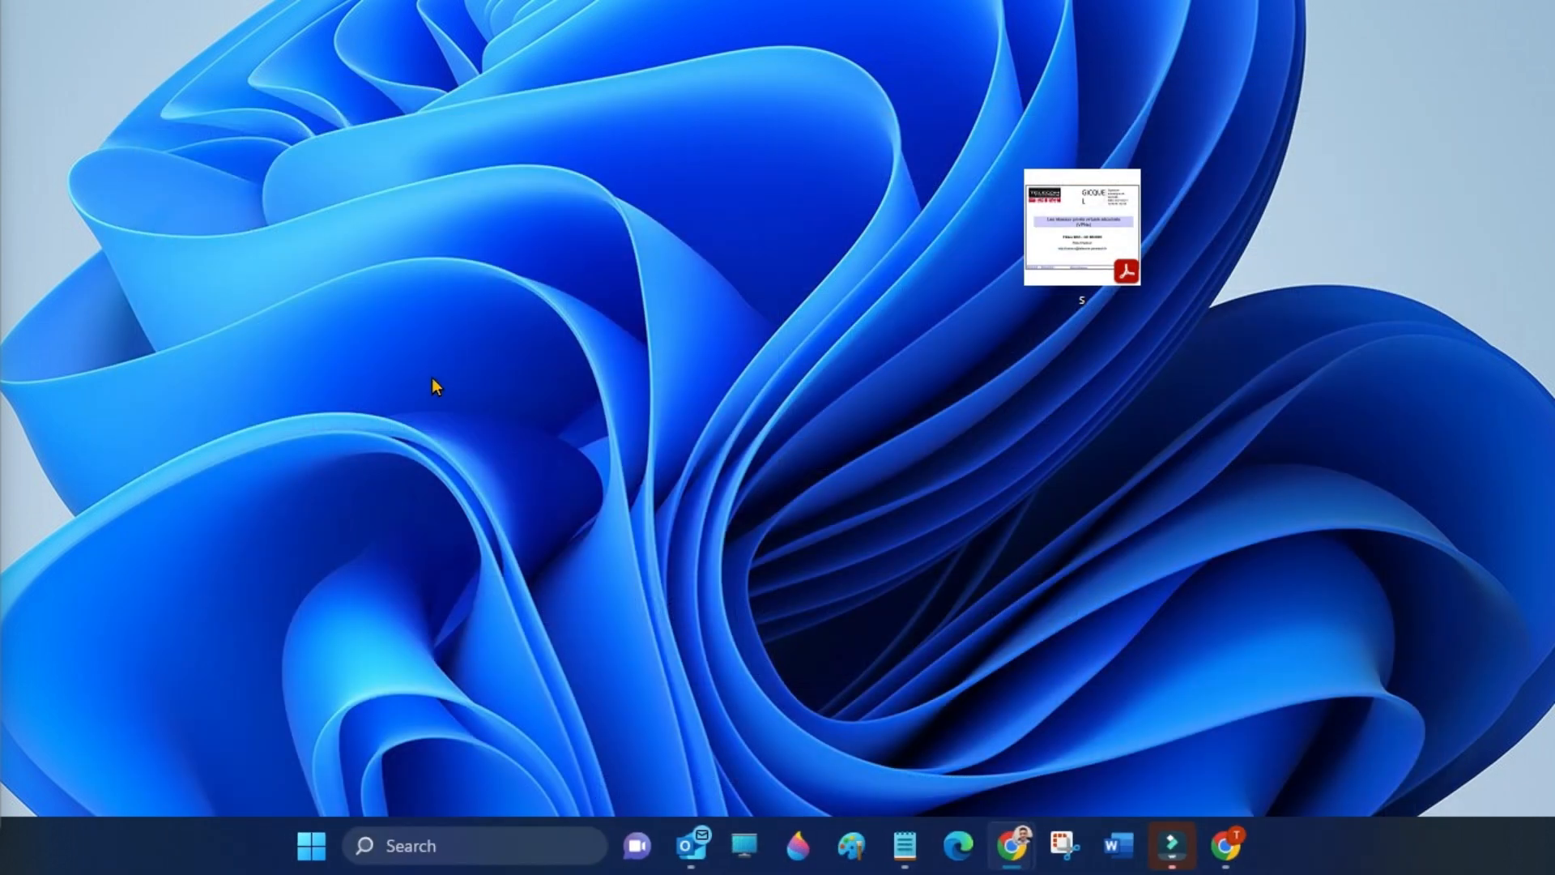